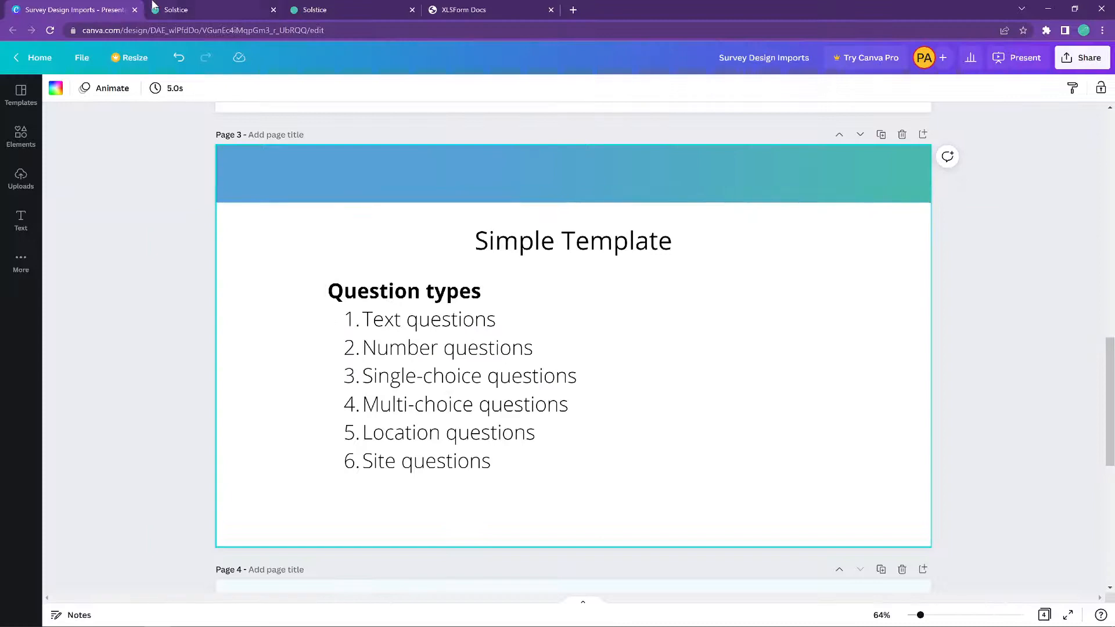
Switch from the Canva recap slide to the Solstice portal browser tab.
click(206, 9)
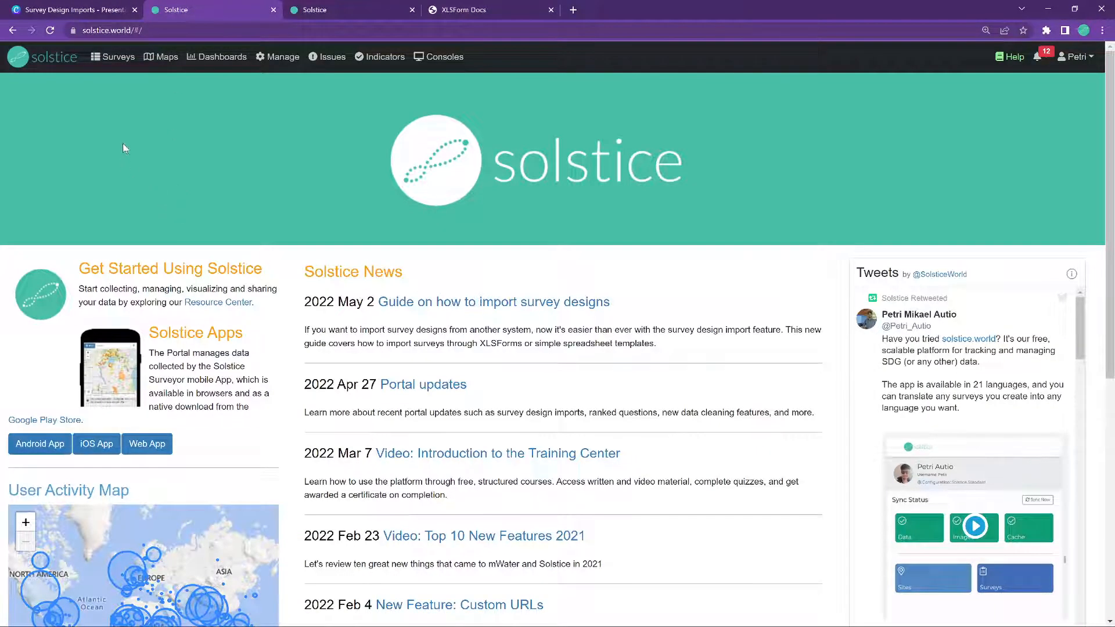
mouse_move(120, 171)
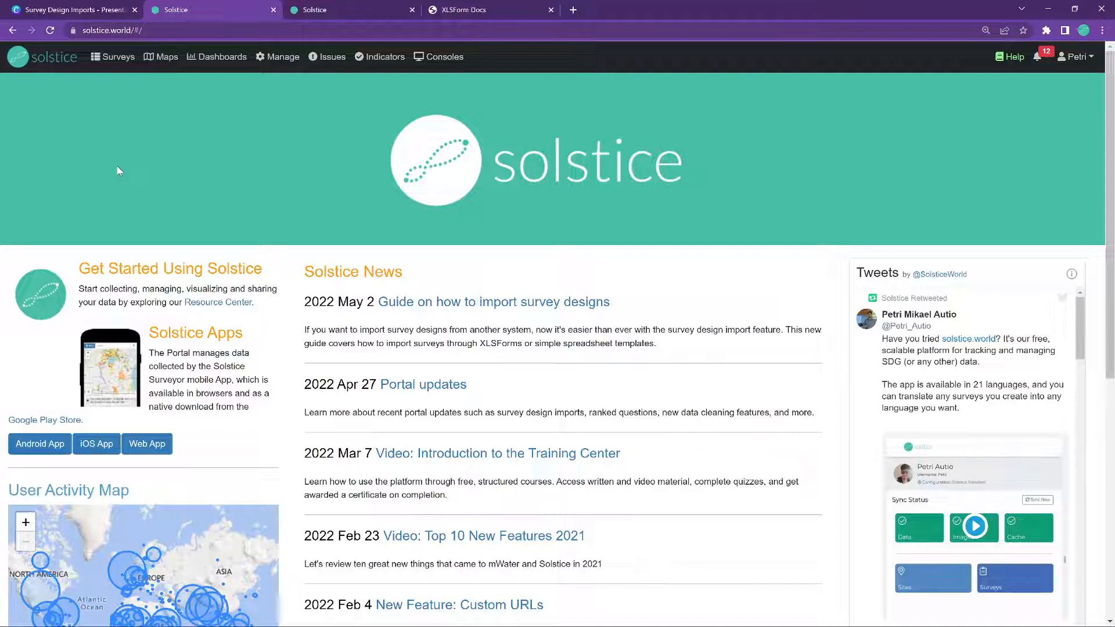
mouse_move(129, 147)
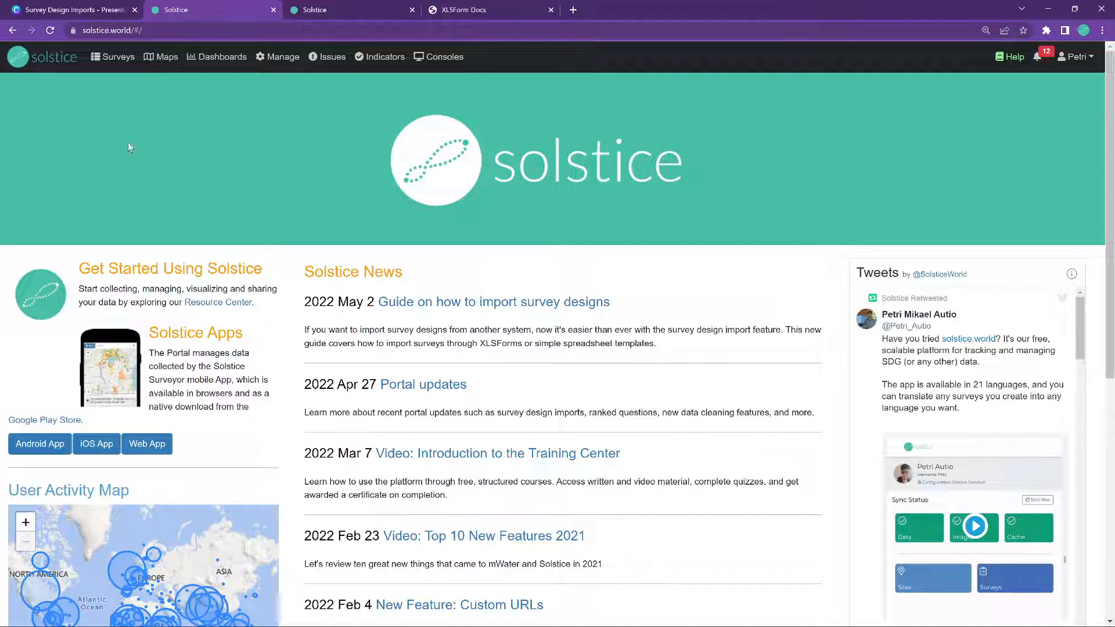
mouse_move(116, 65)
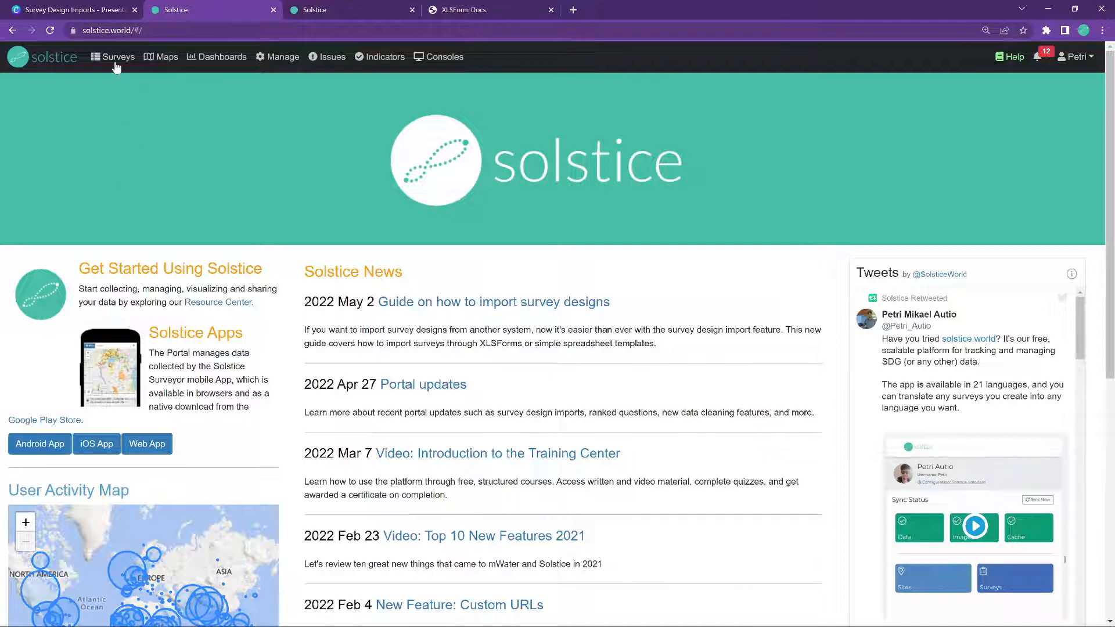
Go to the Surveys page listing the user's own survey designs.
click(118, 56)
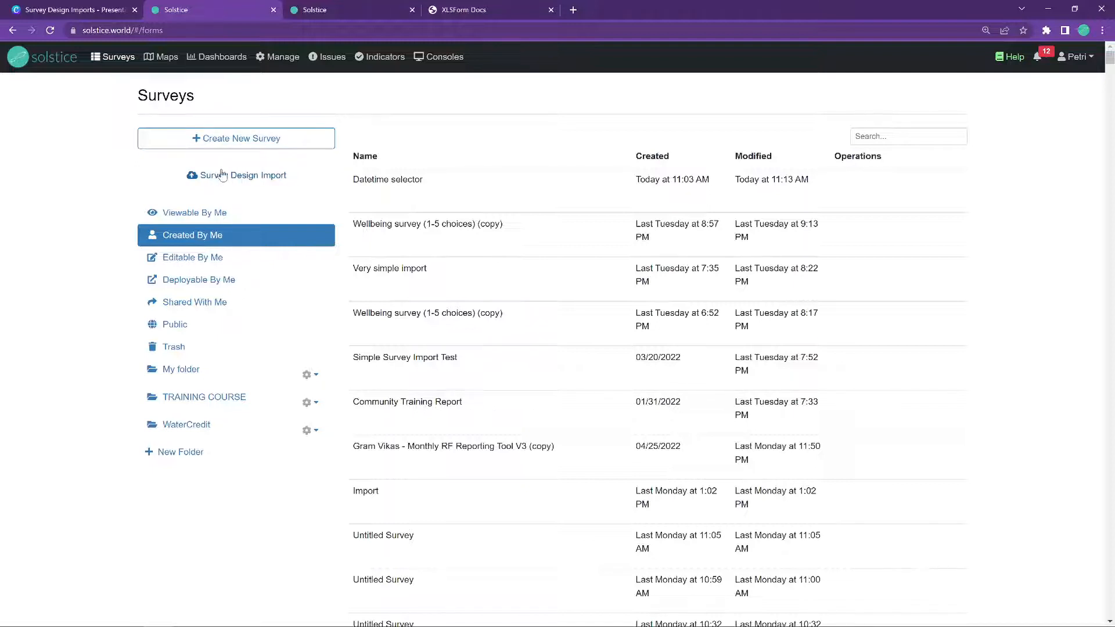
mouse_move(236, 176)
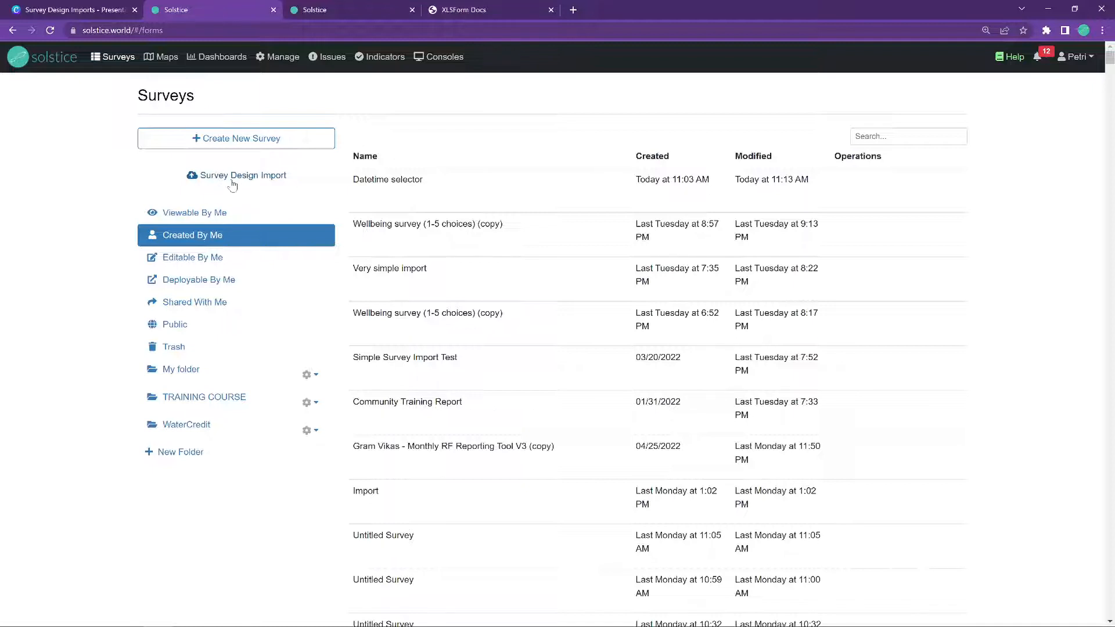
Start a Survey Design Import to bring up the import options dialog.
click(242, 176)
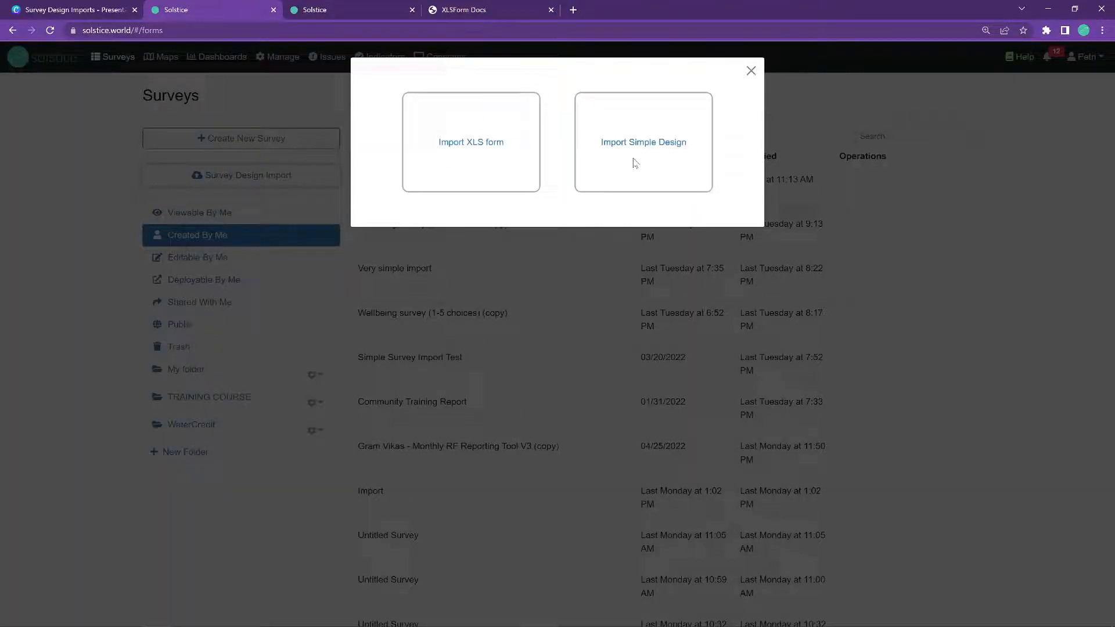
mouse_move(643, 154)
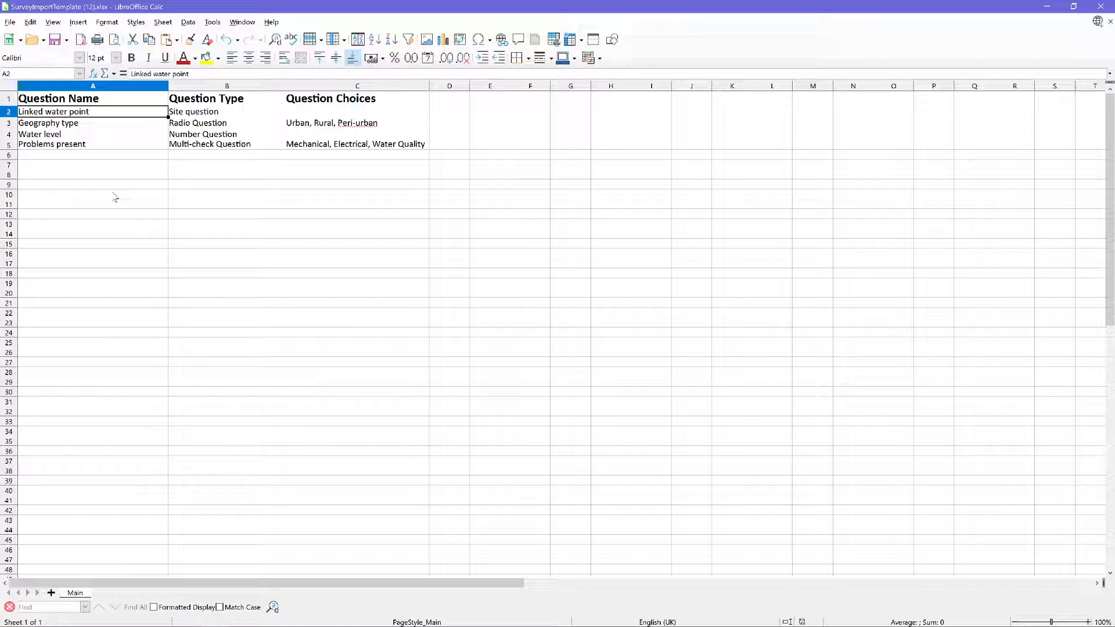
Review the template's Geography type, Water level and Problems present questions with their types and choices.
click(227, 111)
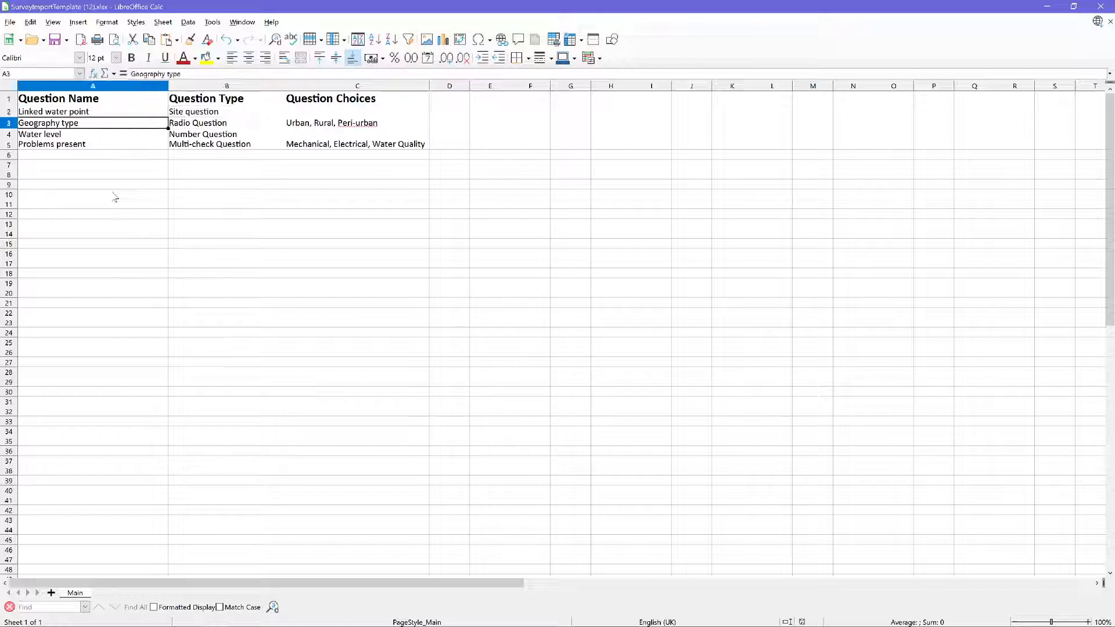
click(226, 122)
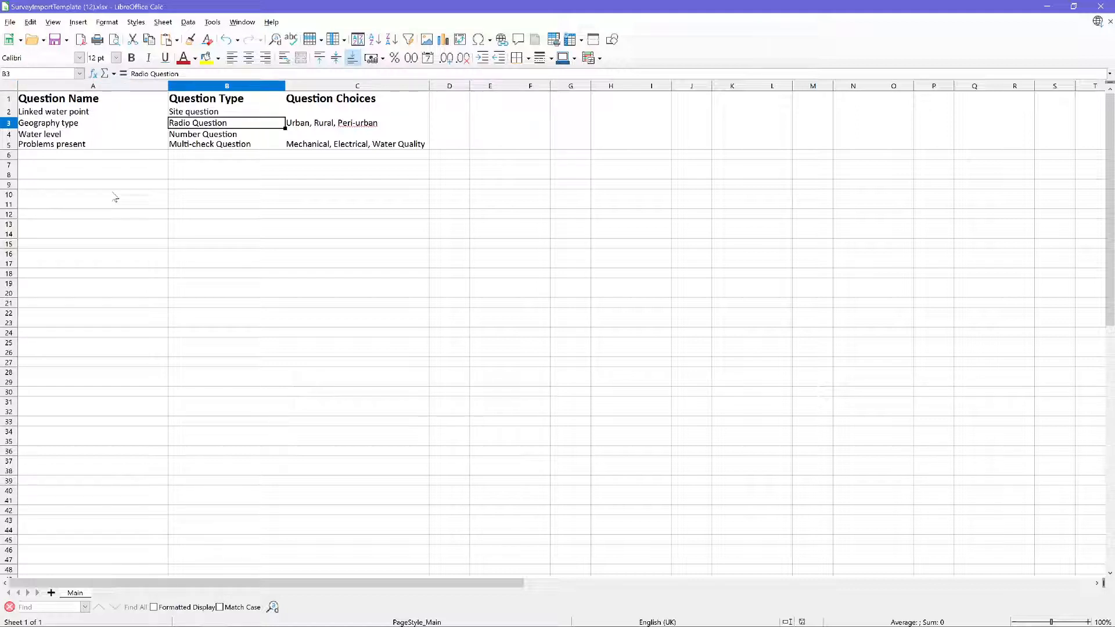
click(356, 122)
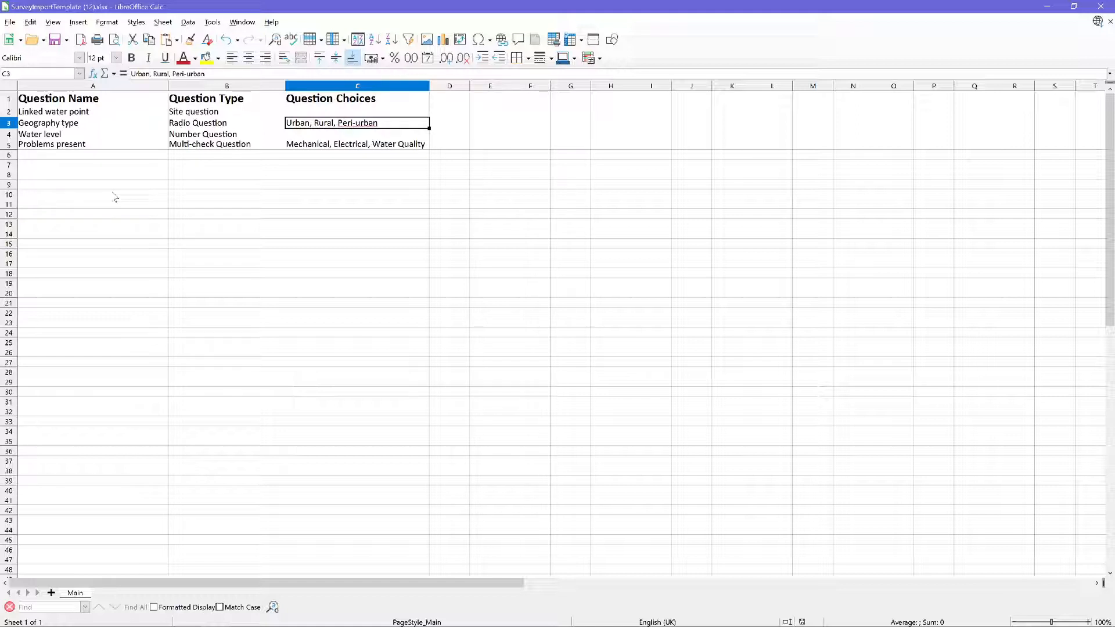
click(93, 133)
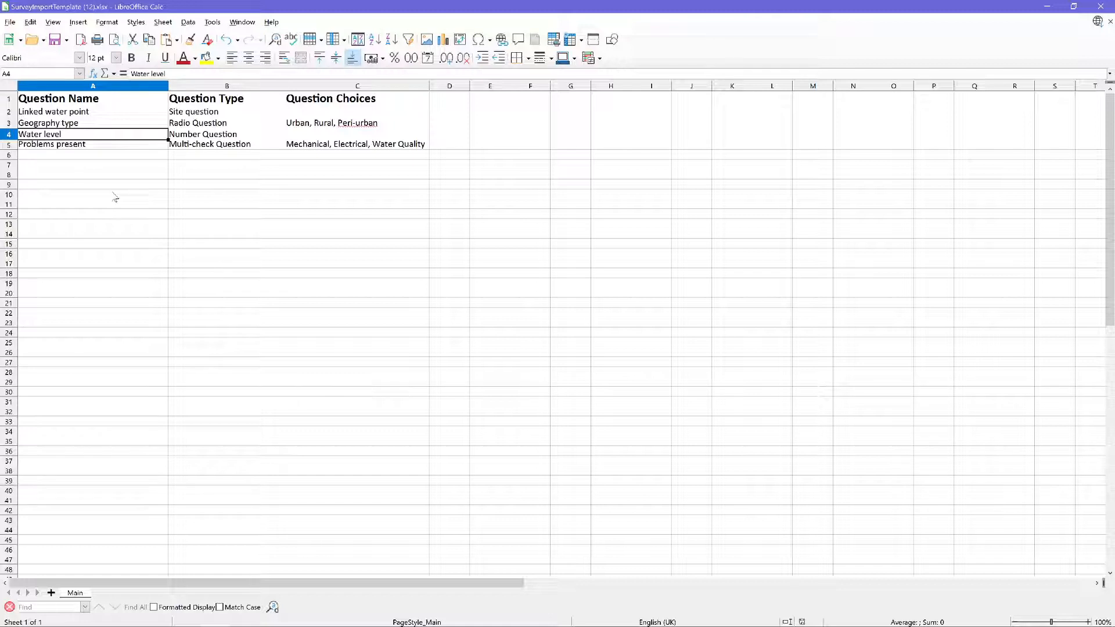
click(93, 144)
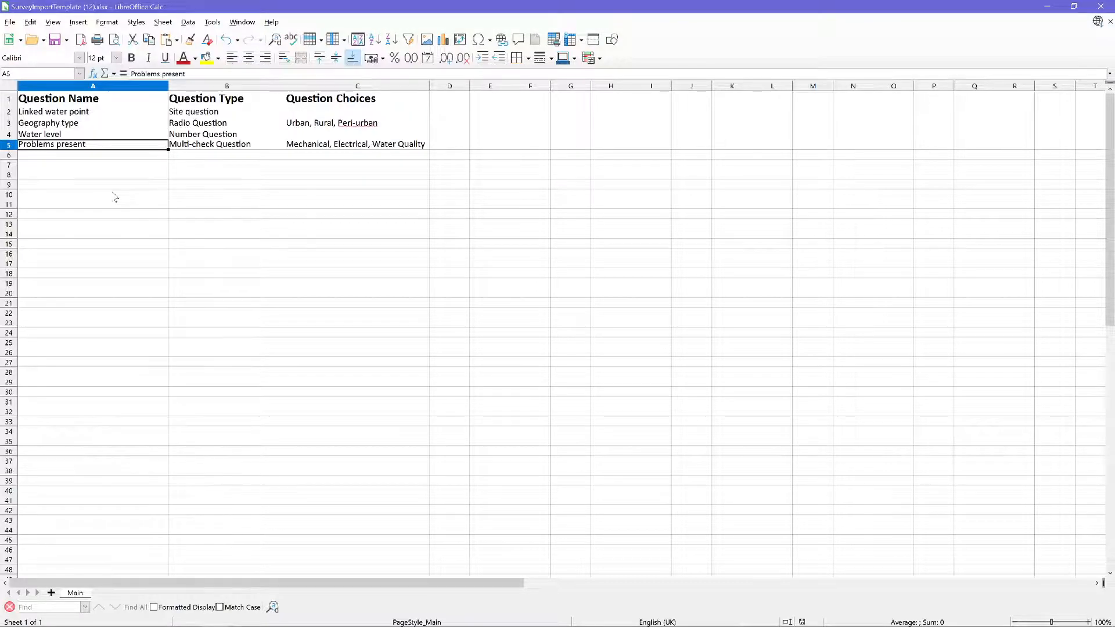
click(227, 144)
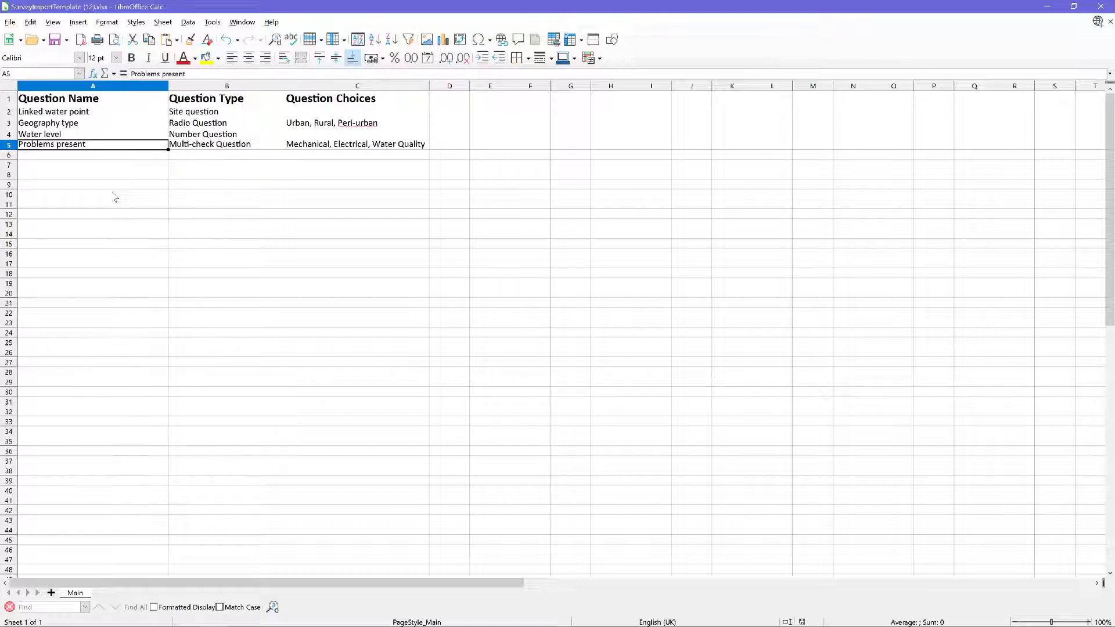
click(357, 144)
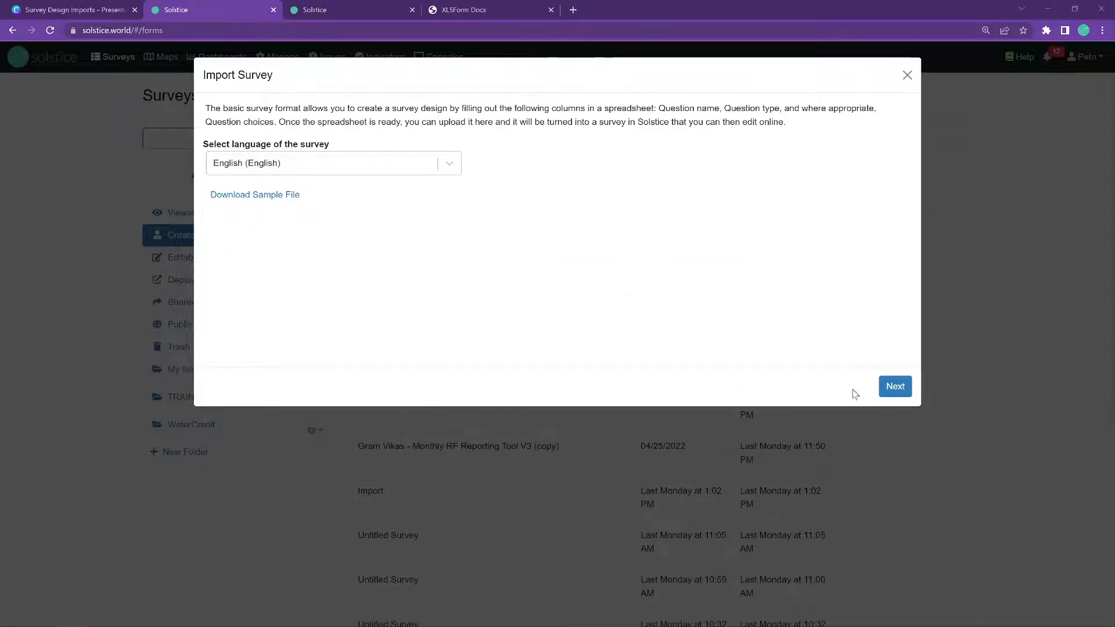
Map Geography type to Radio, Water level to Number and Problems present to Multicheck questions.
click(894, 386)
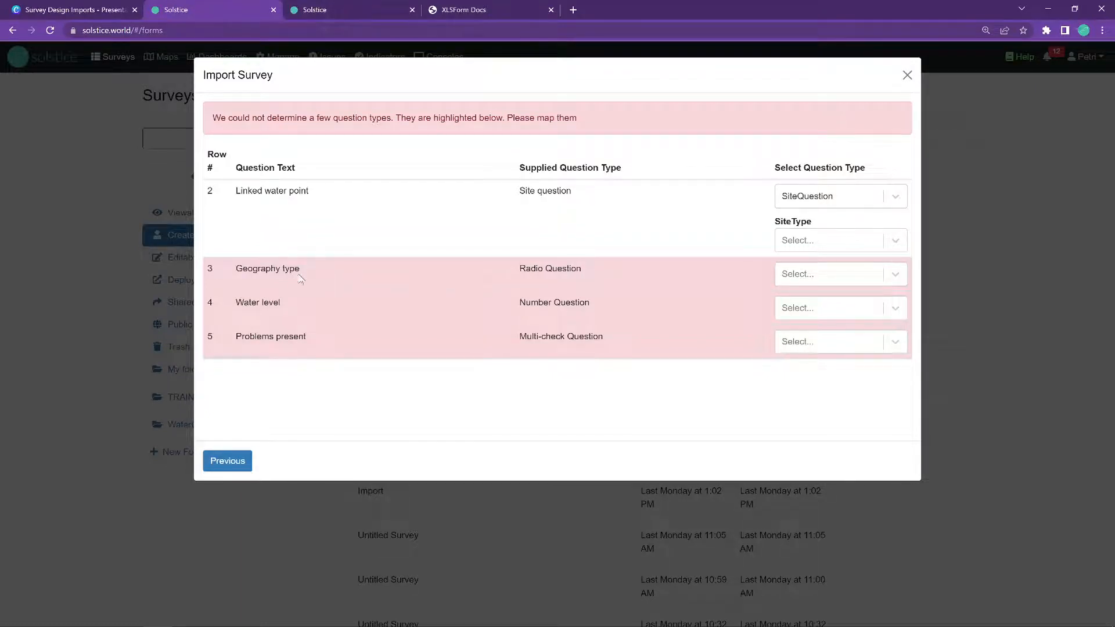
click(839, 274)
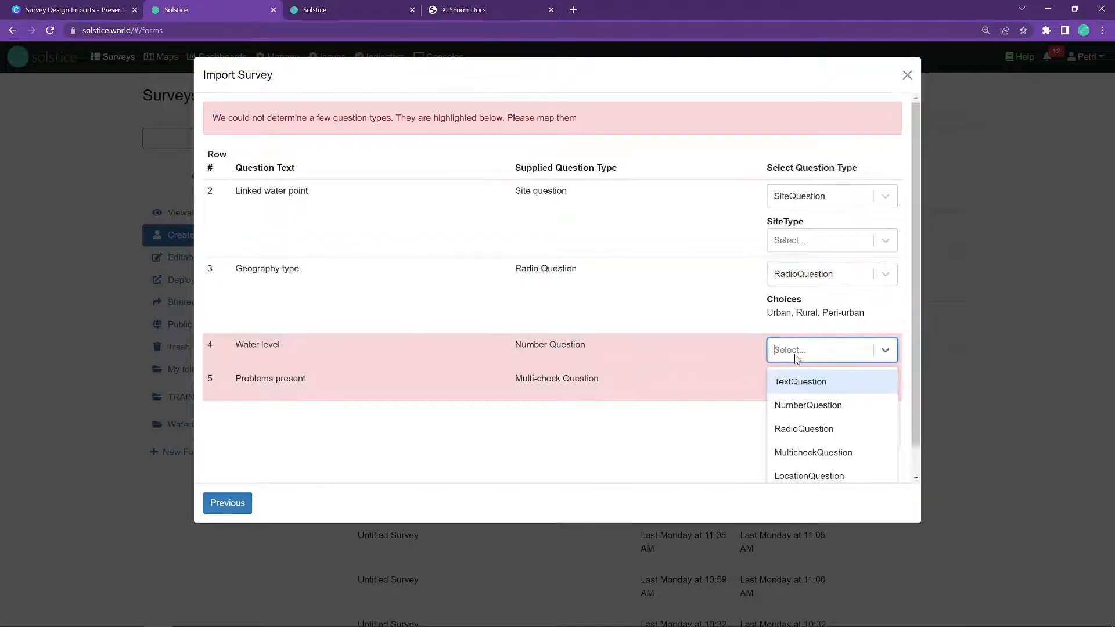
click(807, 404)
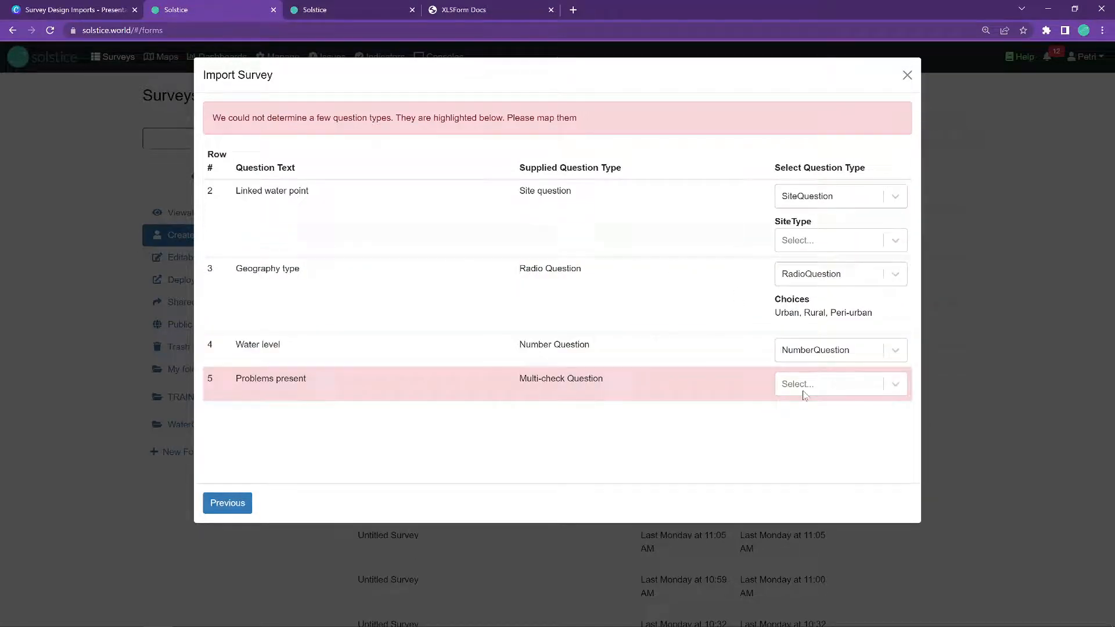
click(825, 383)
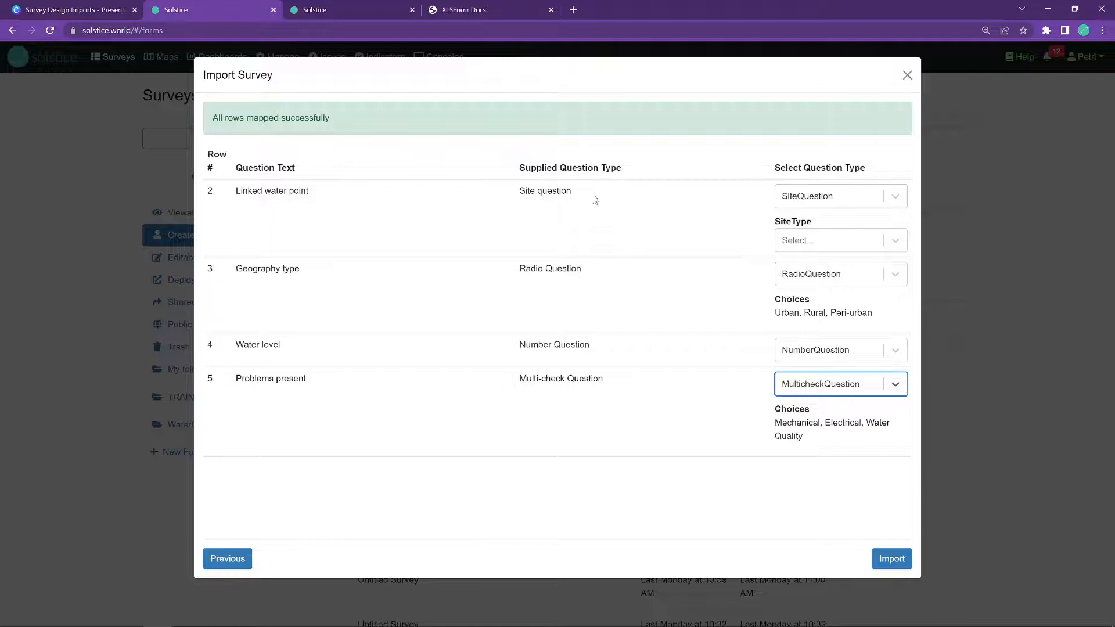
Set Water point as the site type for Linked water point and import the design.
click(838, 239)
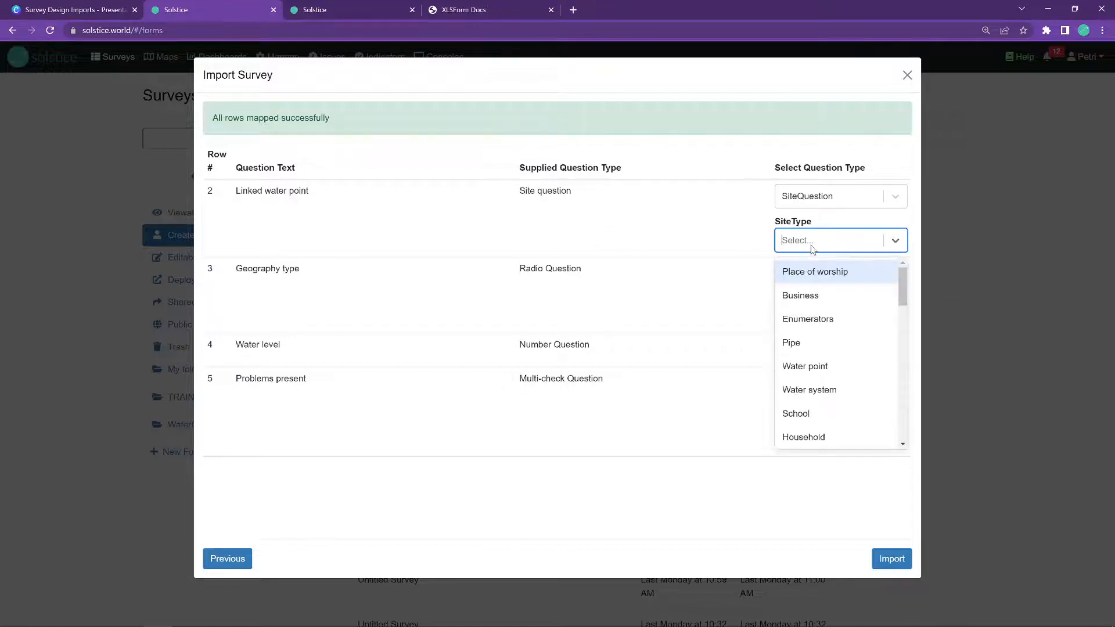
scroll(down, 3)
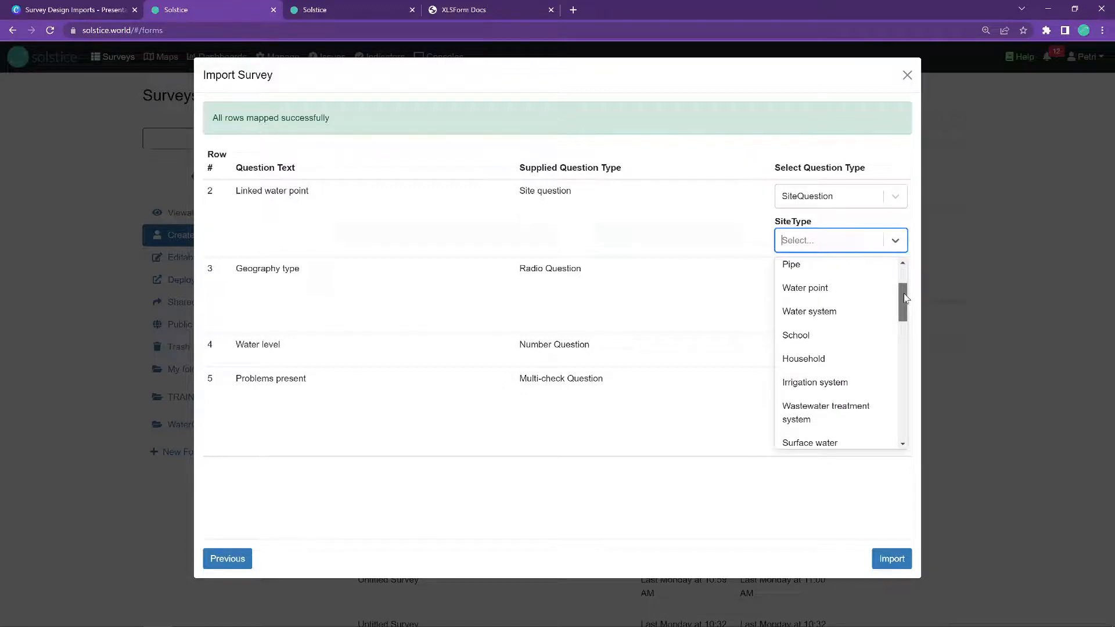
scroll(down, 3)
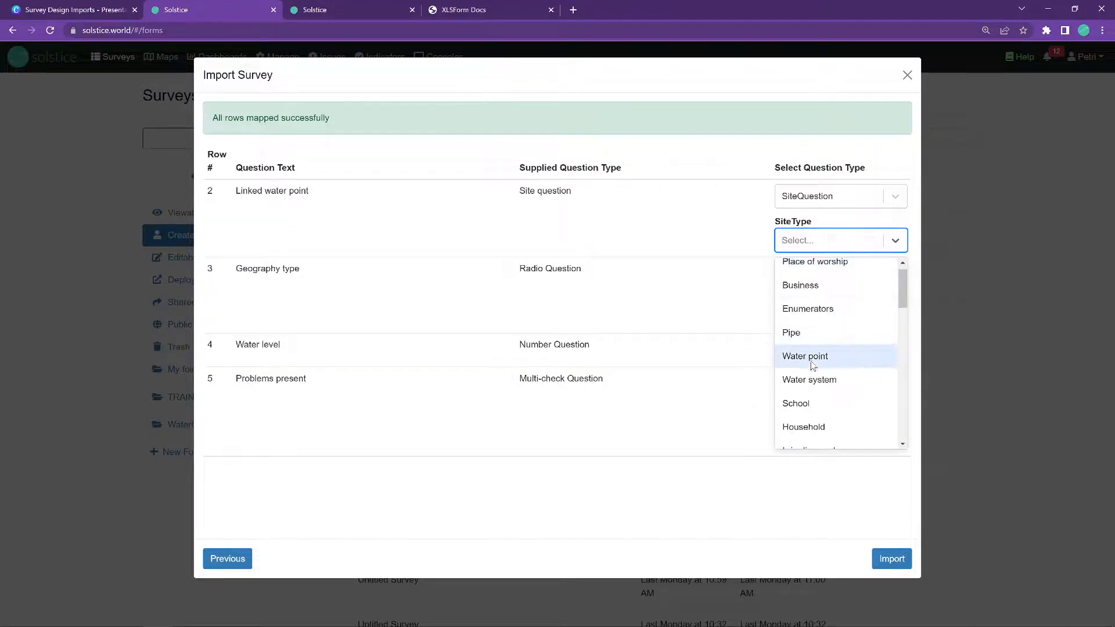
click(805, 357)
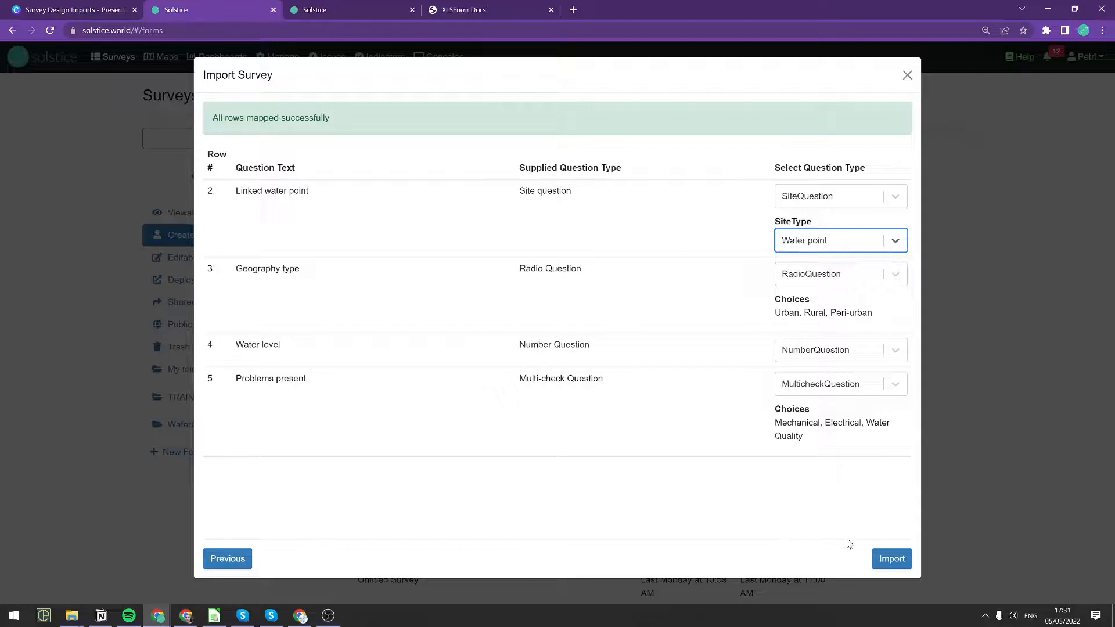
click(891, 558)
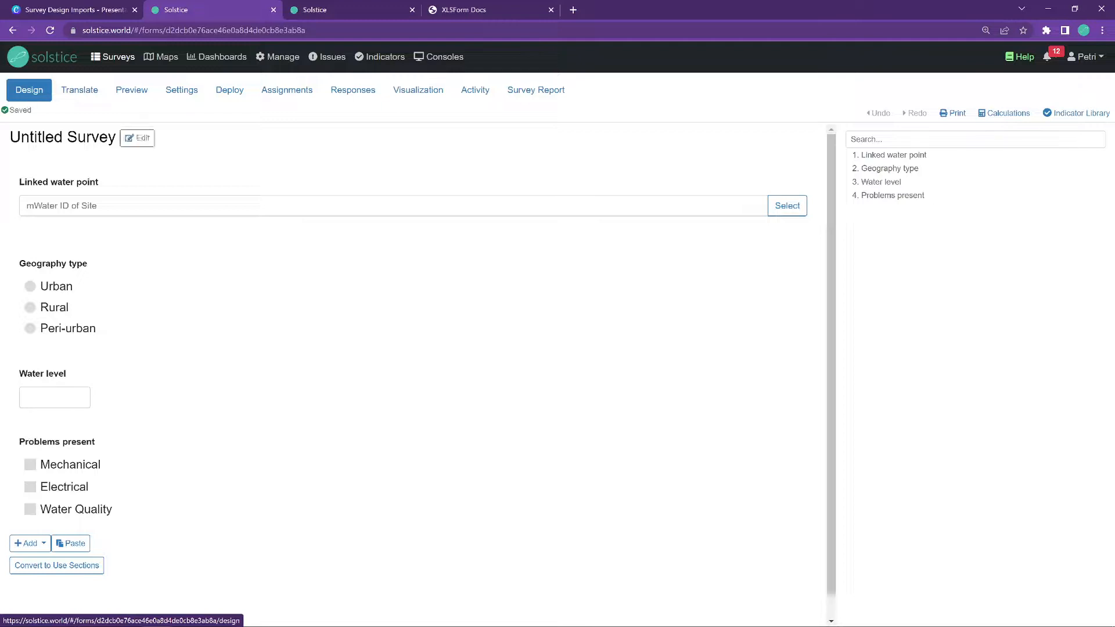
Rename the untitled survey design to 'Imported Survey' and save the name.
click(137, 138)
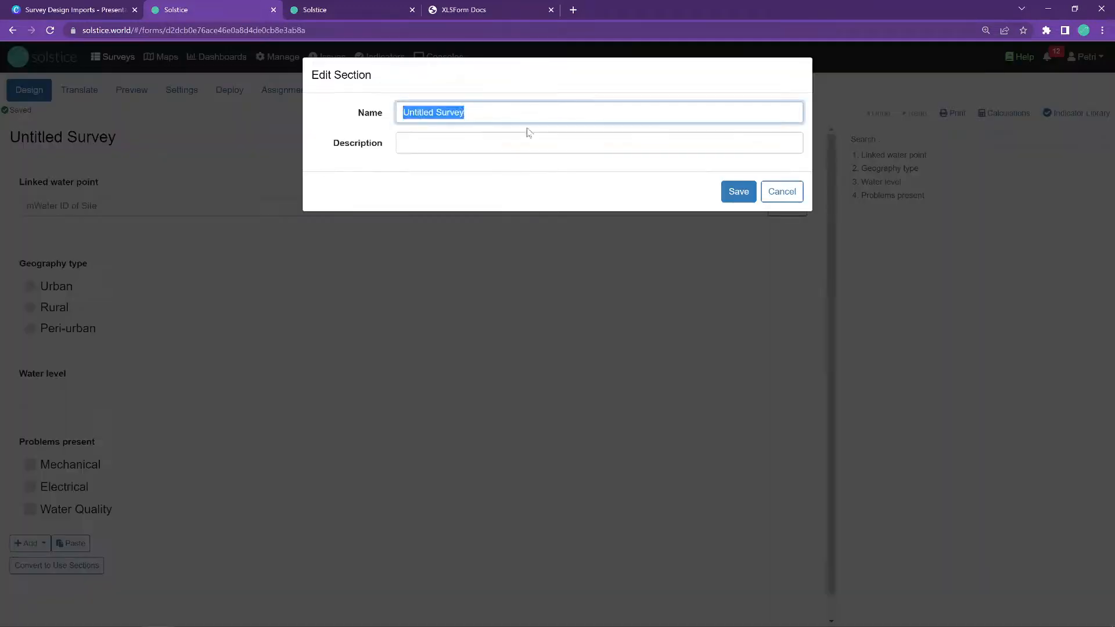
text(Imported Sur)
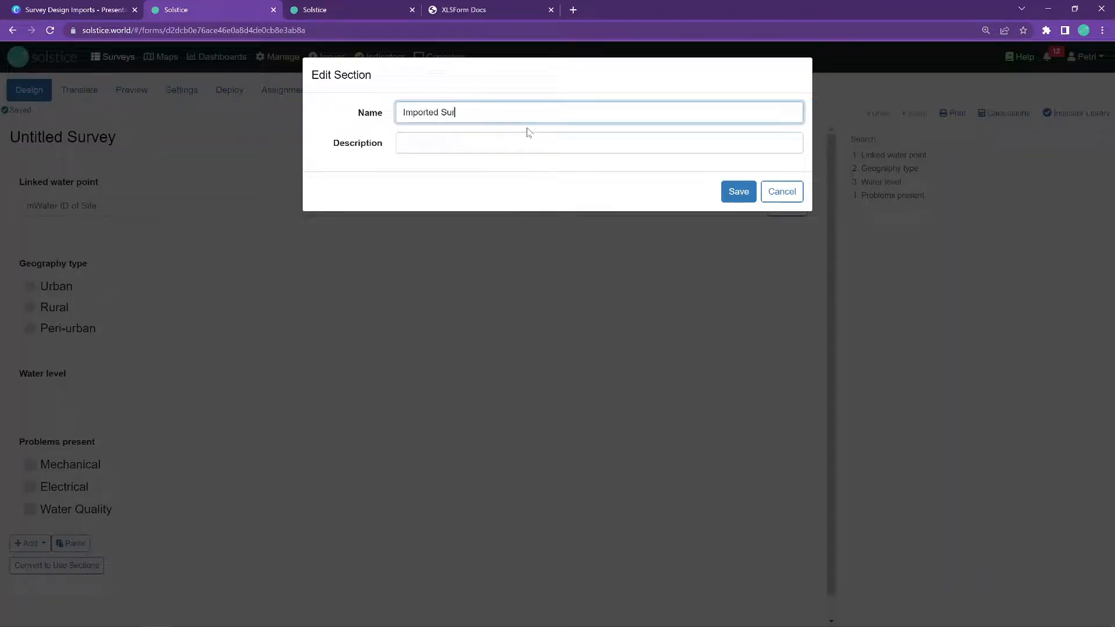
text(vey)
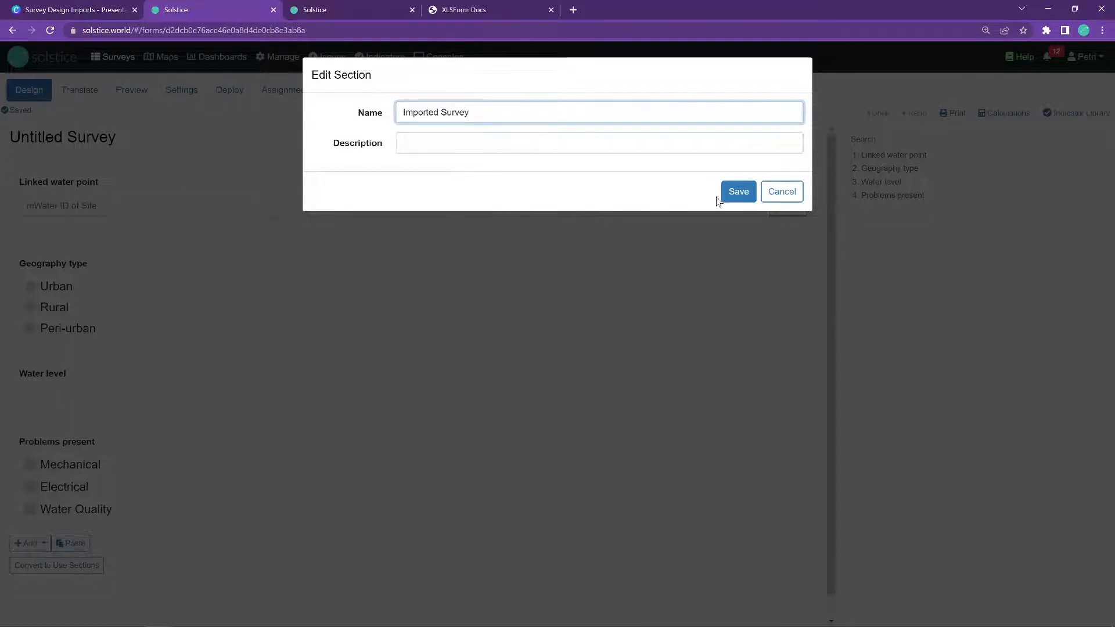
click(739, 192)
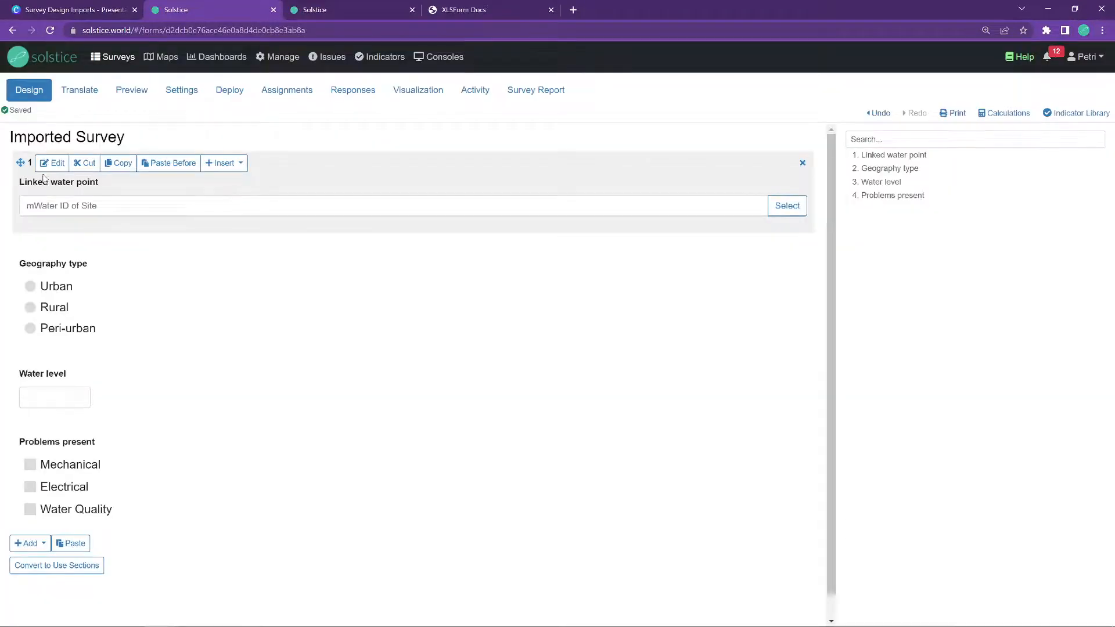
Pick Peri-urban as a sample answer and bring up the Geography type question's settings.
click(52, 162)
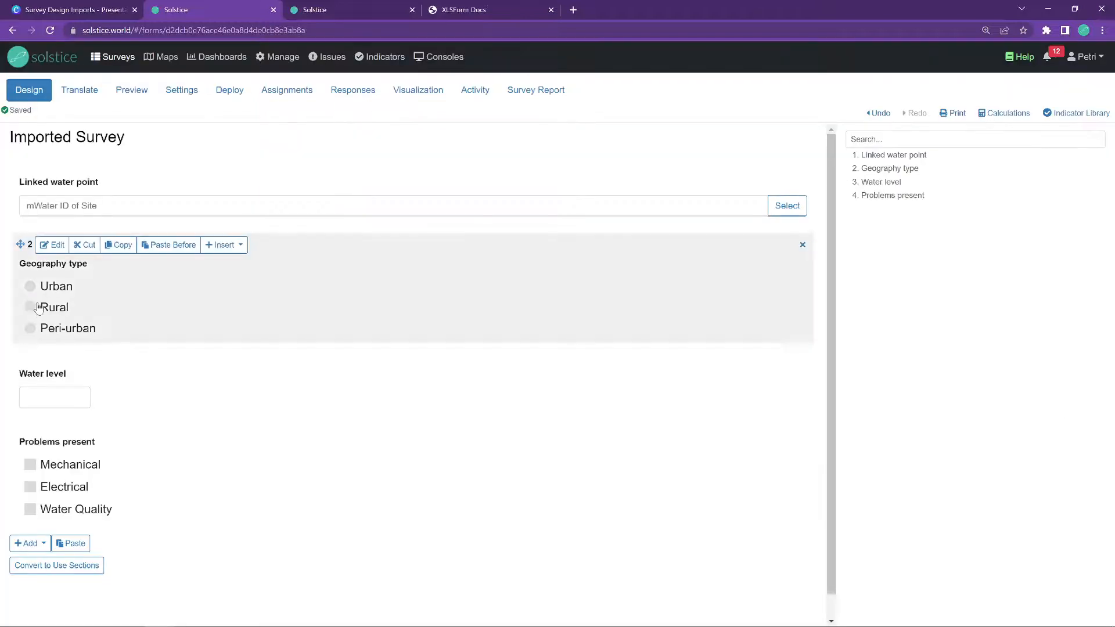
click(30, 328)
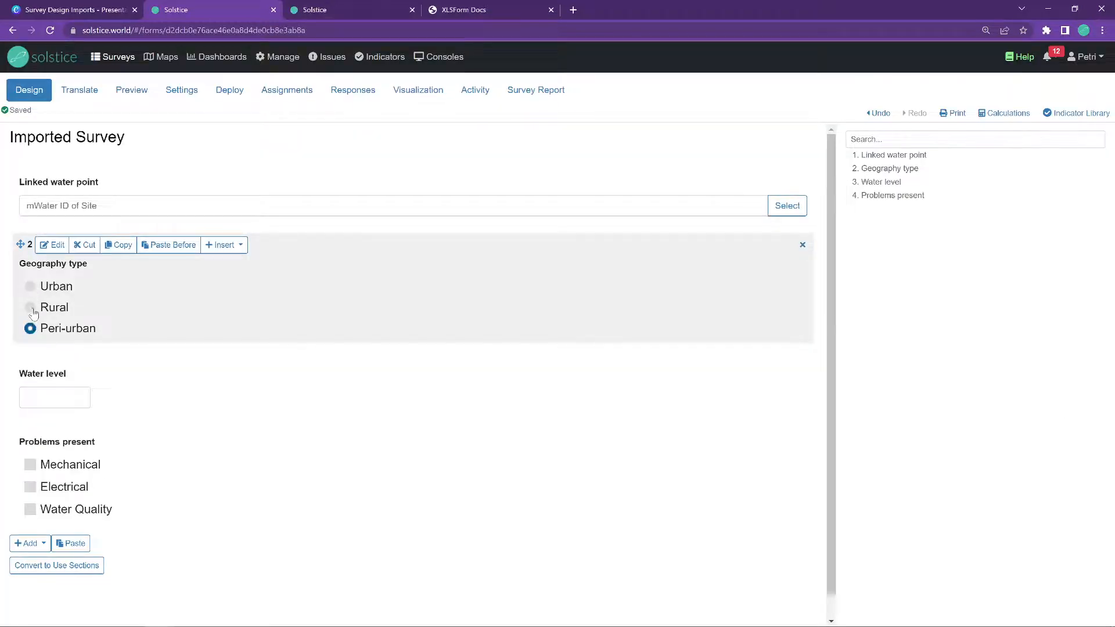
click(53, 245)
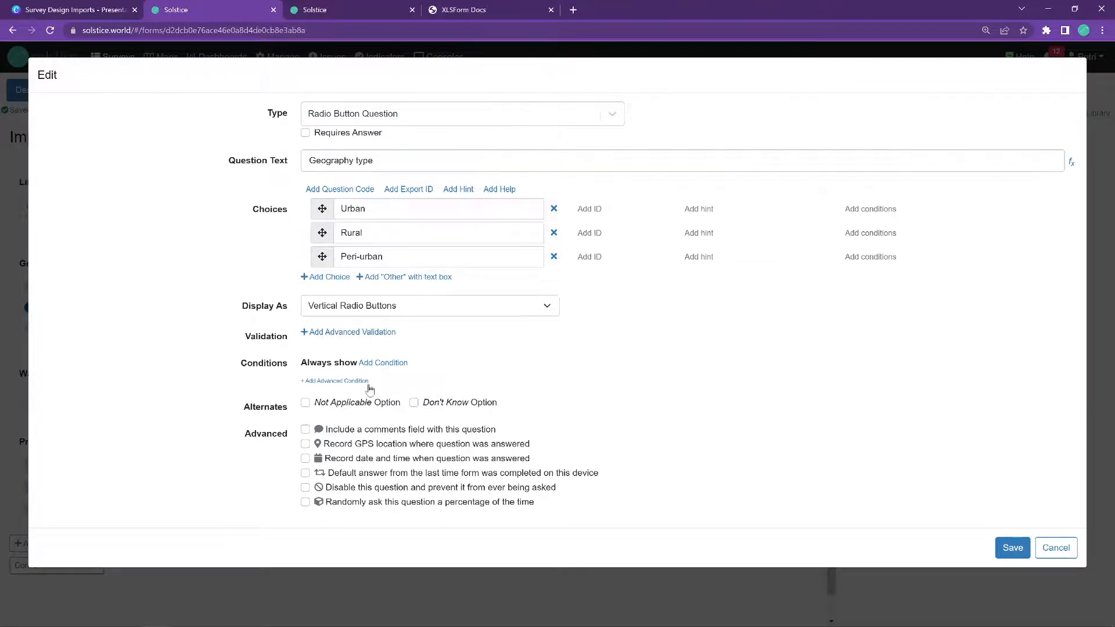
mouse_move(602, 217)
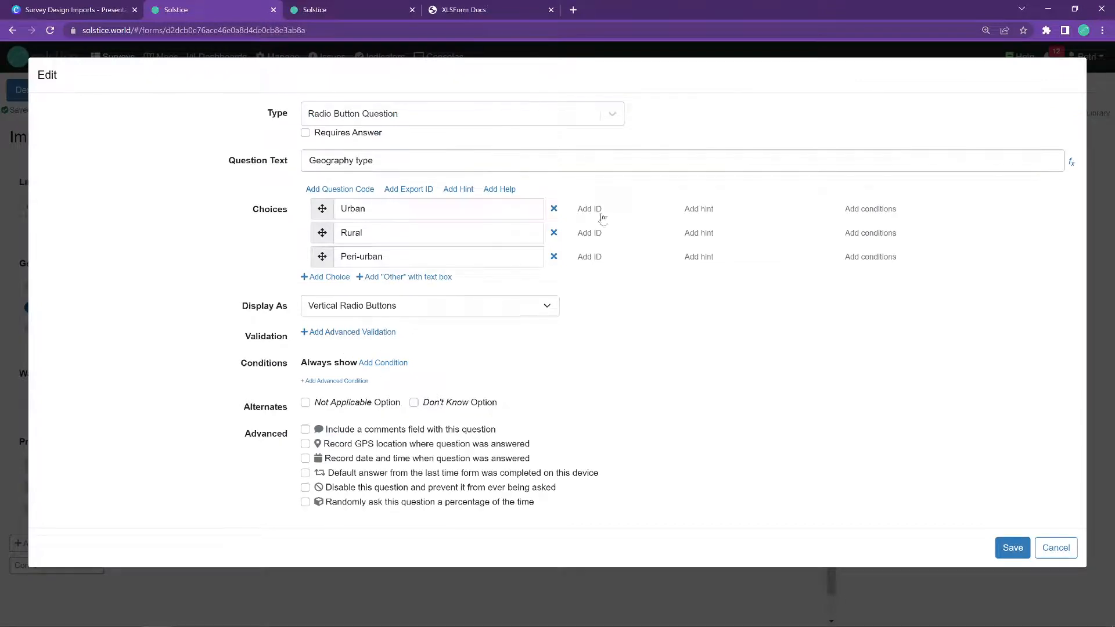
mouse_move(460, 327)
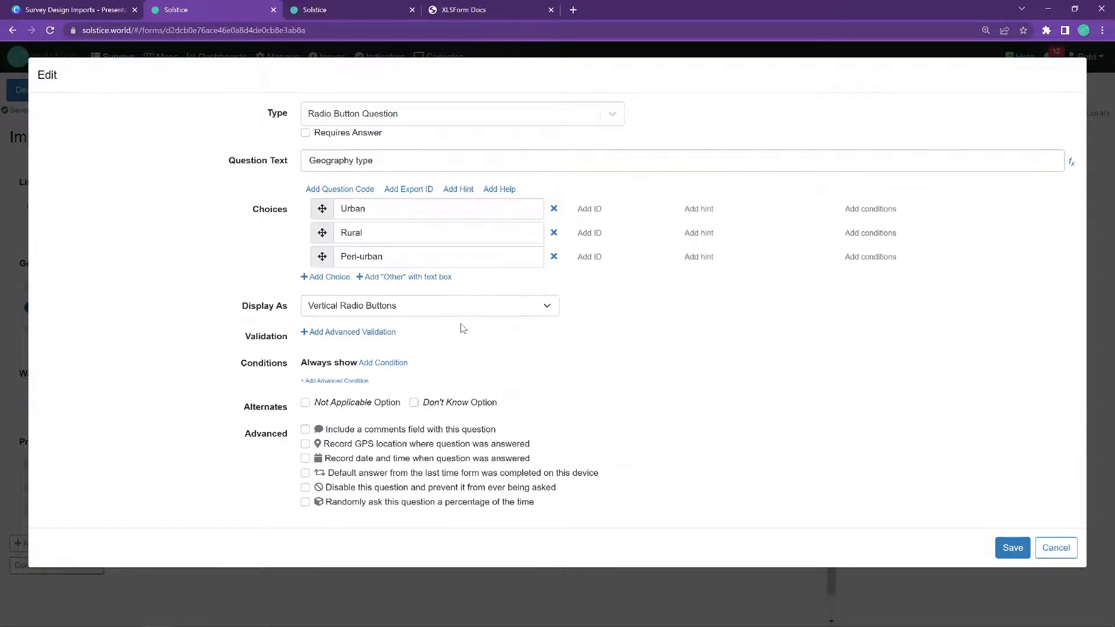
Display the Geography type choices as toggle buttons and save the question settings.
click(429, 306)
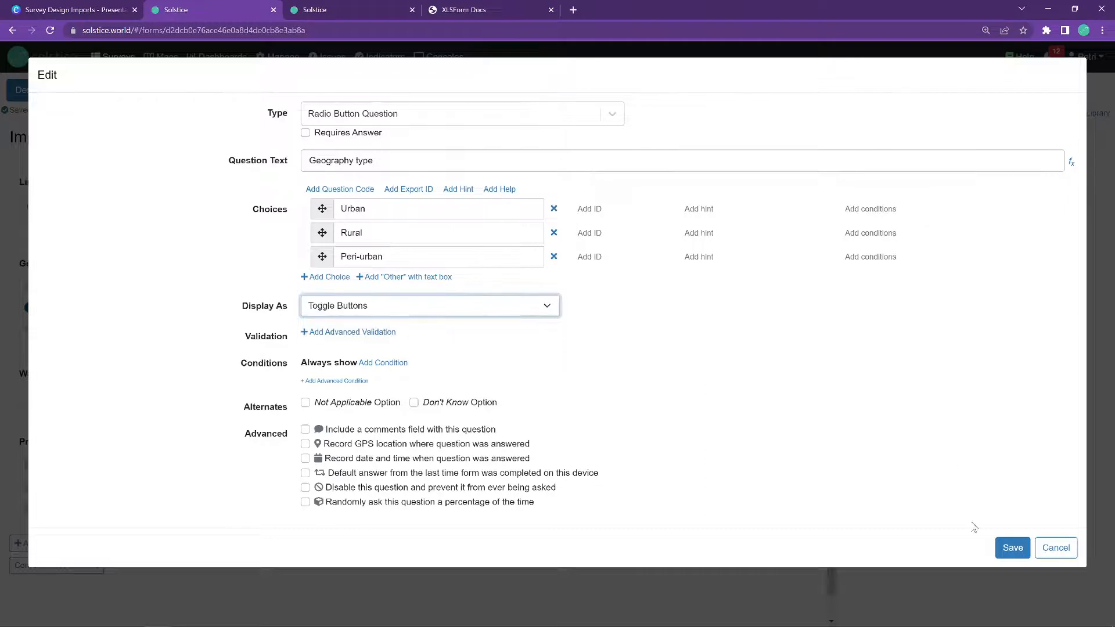
click(1011, 547)
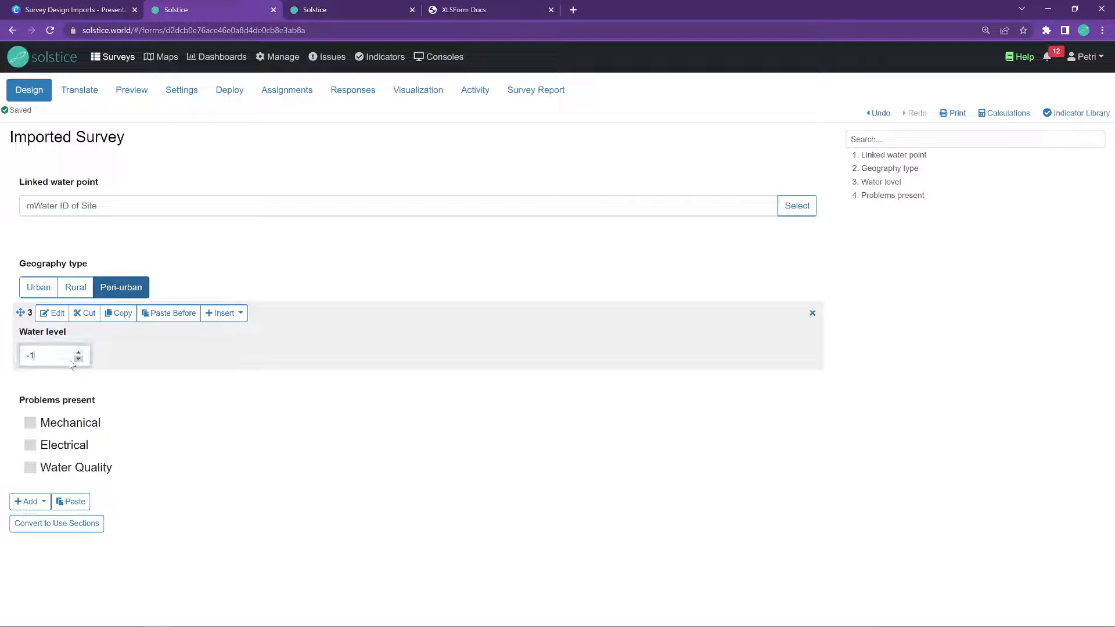
text(3)
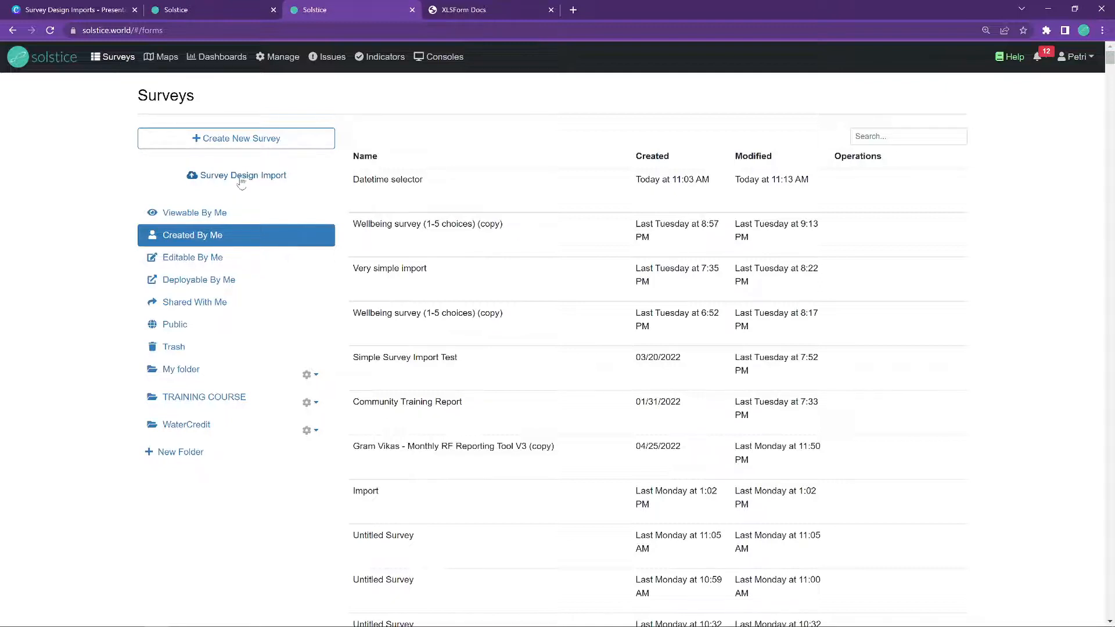
mouse_move(295, 179)
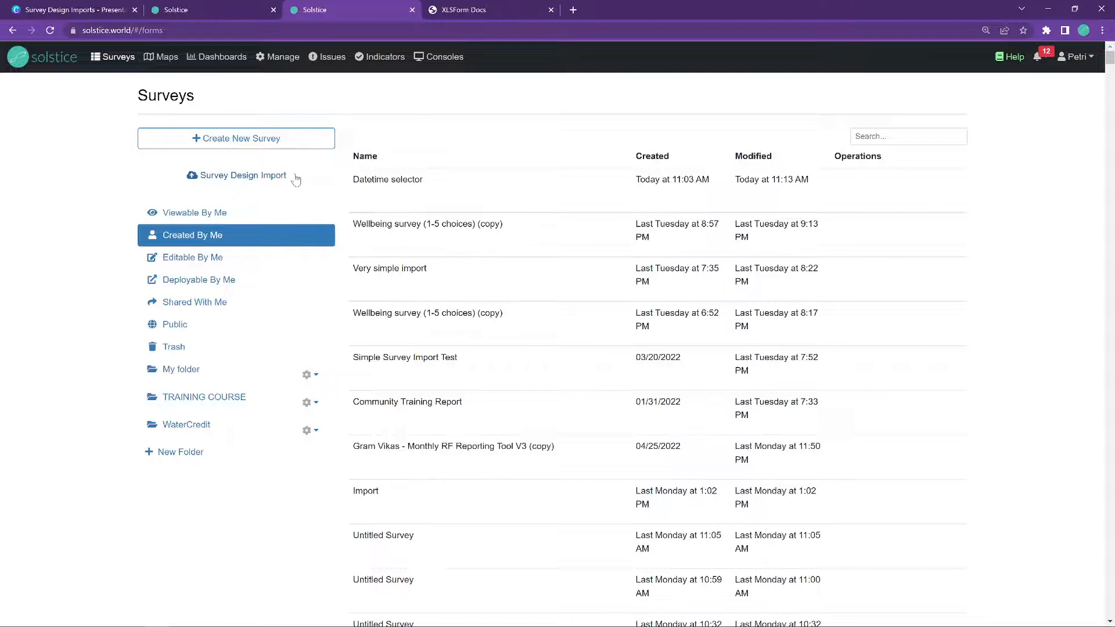
Choose Import XLS form from the survey design import options.
click(241, 176)
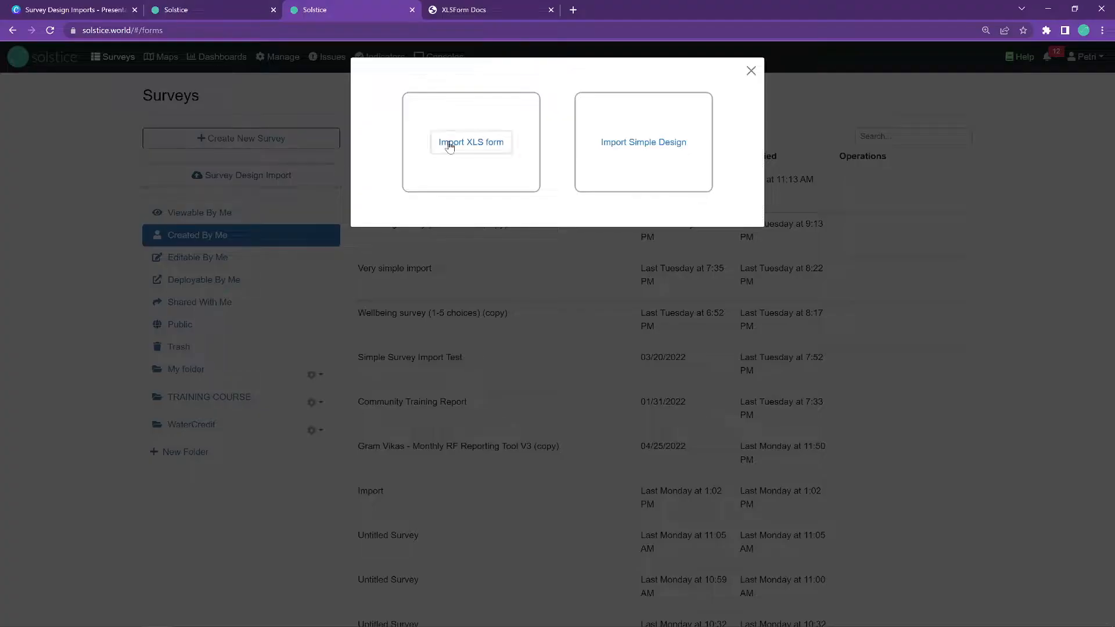
click(471, 141)
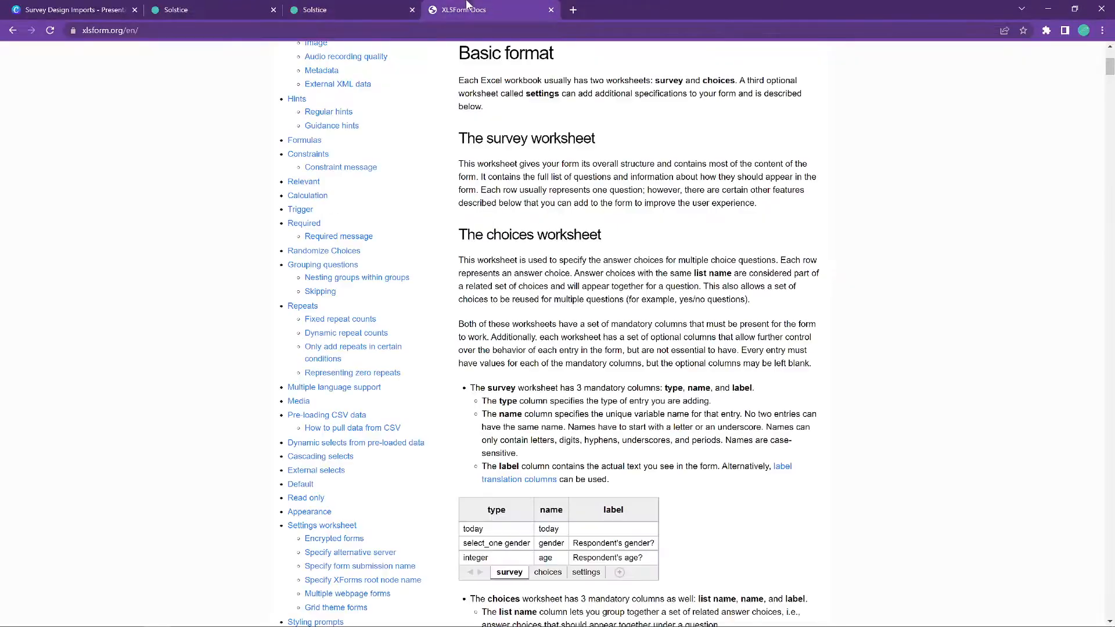
Scroll through xlsform.org's Basic format and Question types documentation sections.
scroll(up, 3)
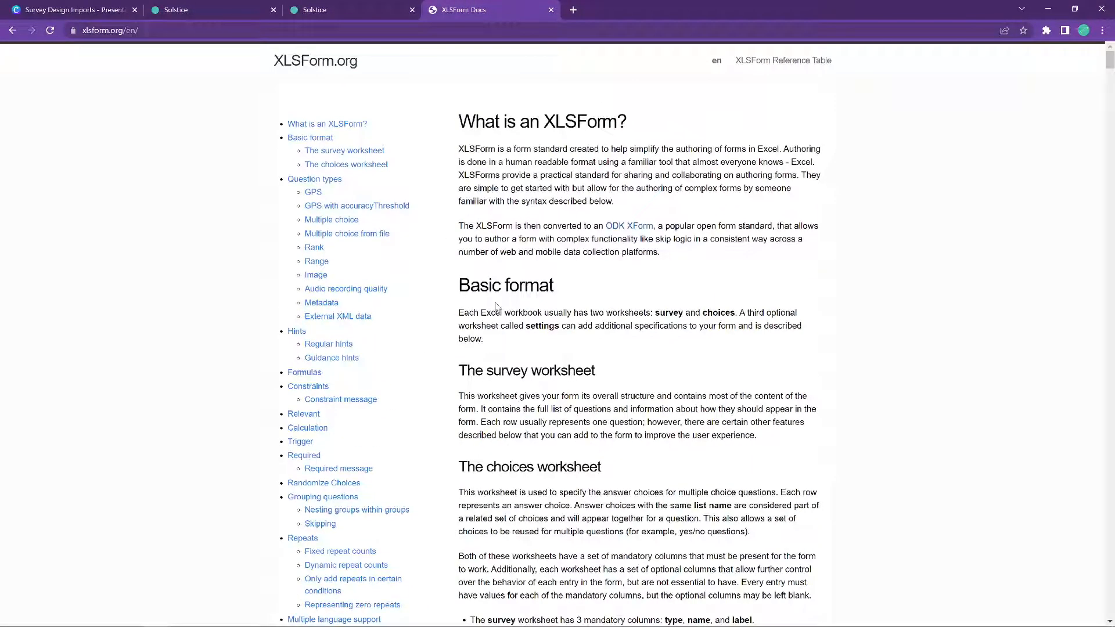
mouse_move(175, 260)
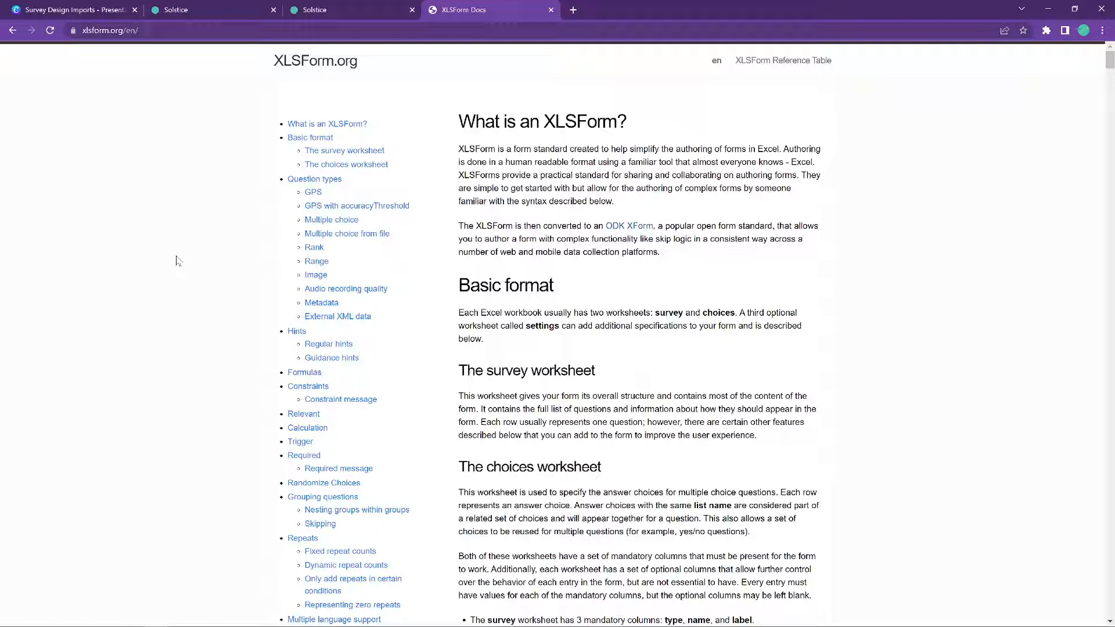
mouse_move(521, 159)
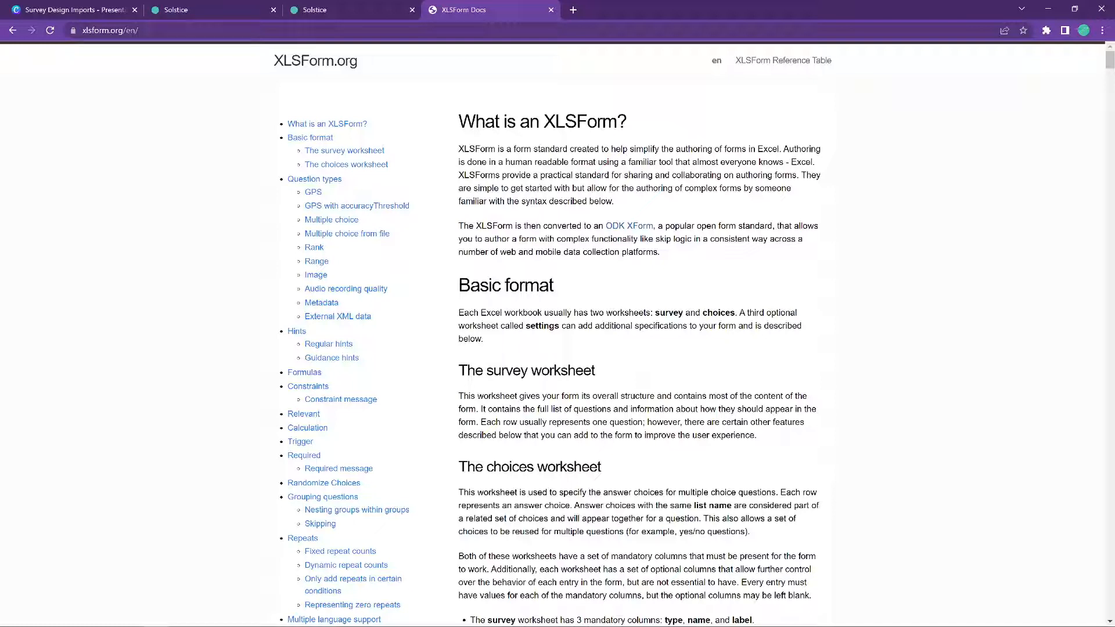
mouse_move(767, 158)
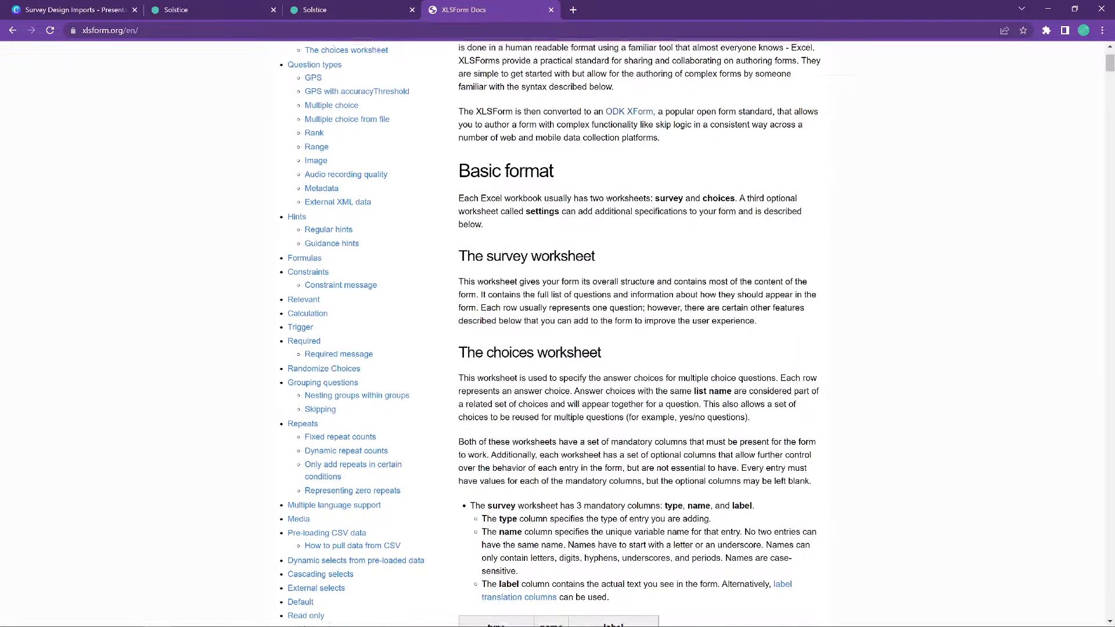
scroll(down, 3)
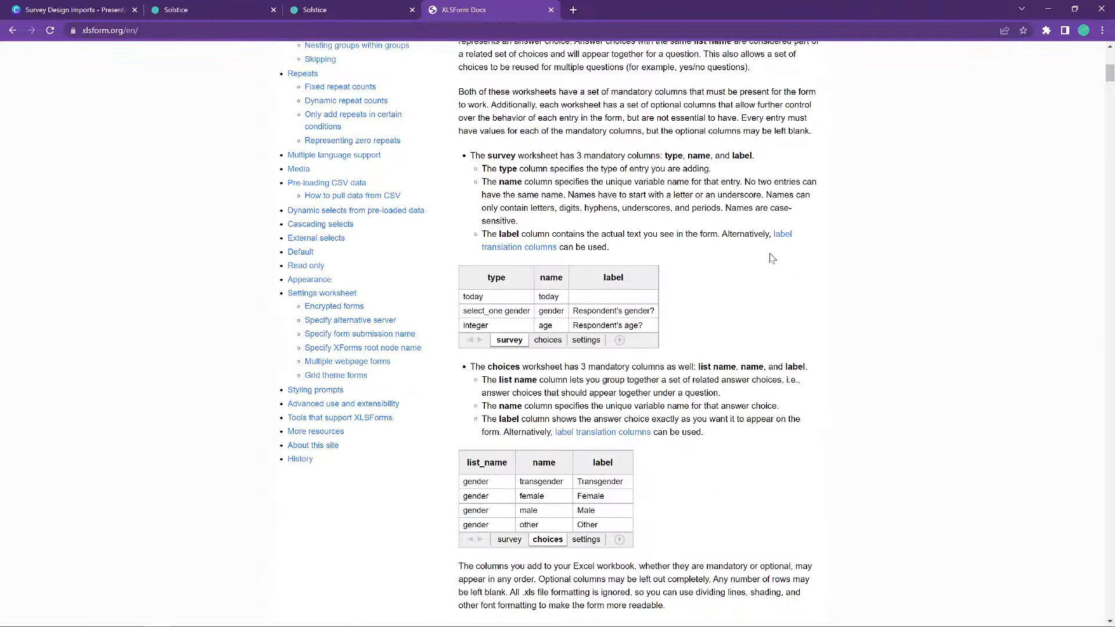
scroll(down, 3)
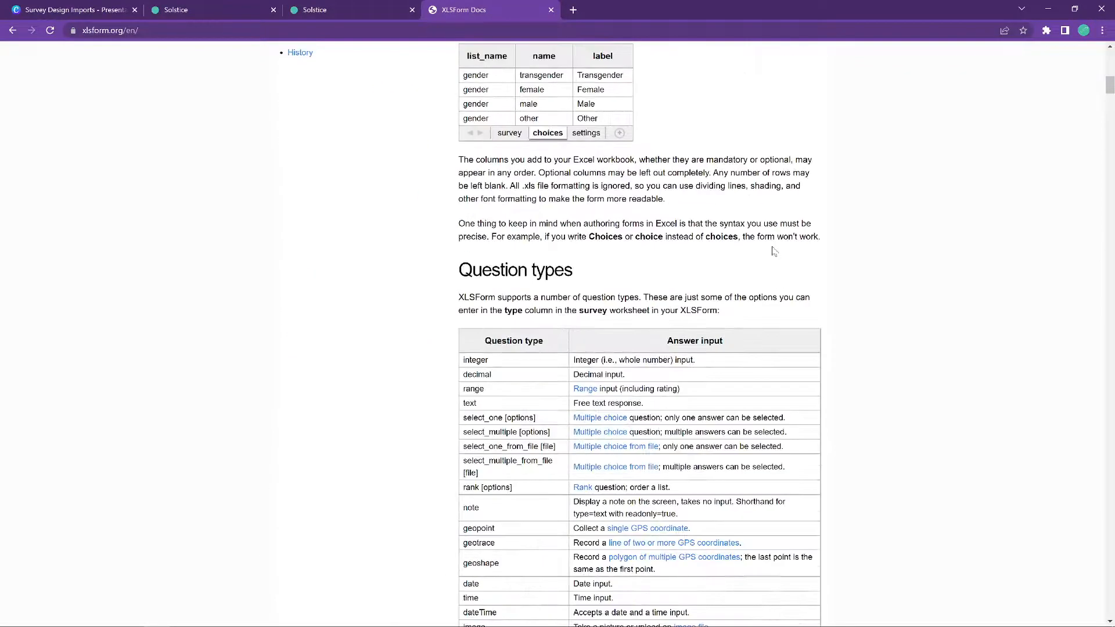
scroll(down, 3)
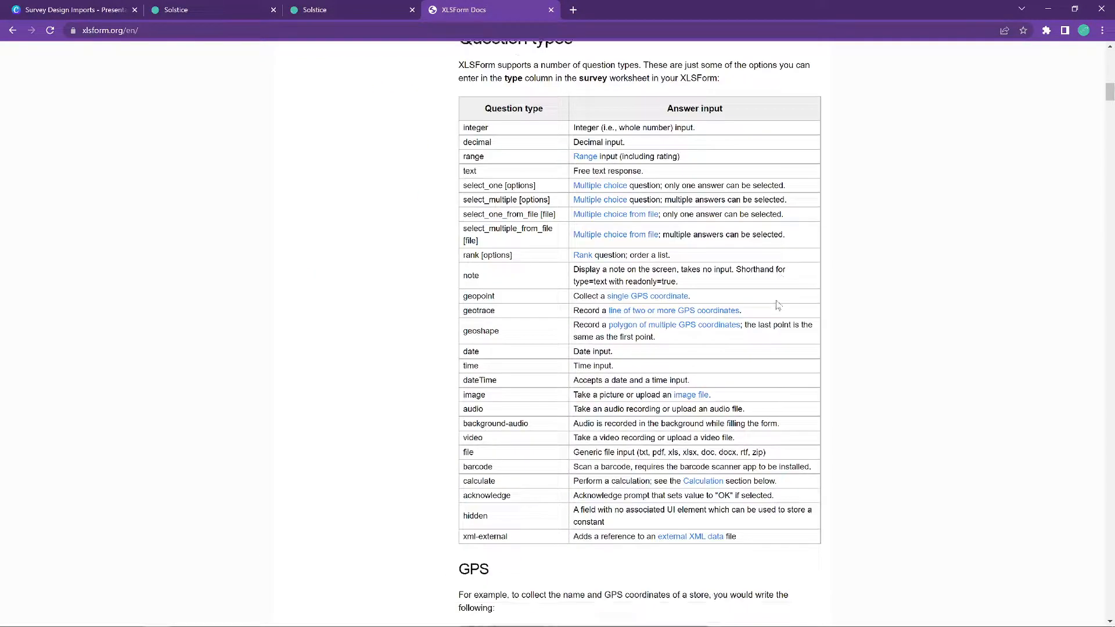
mouse_move(882, 316)
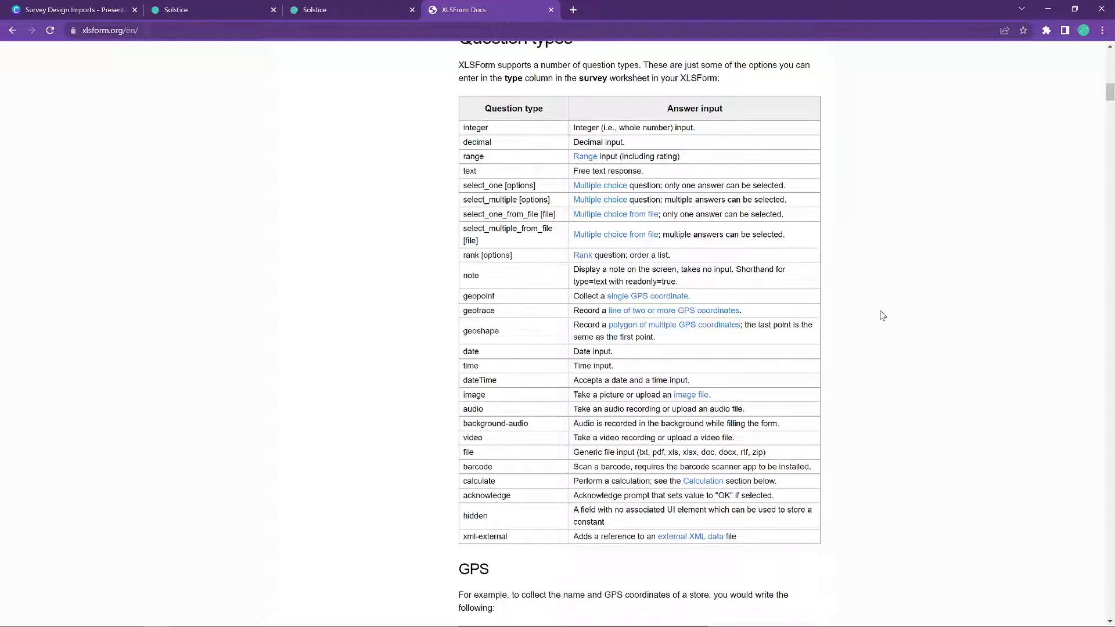
scroll(down, 3)
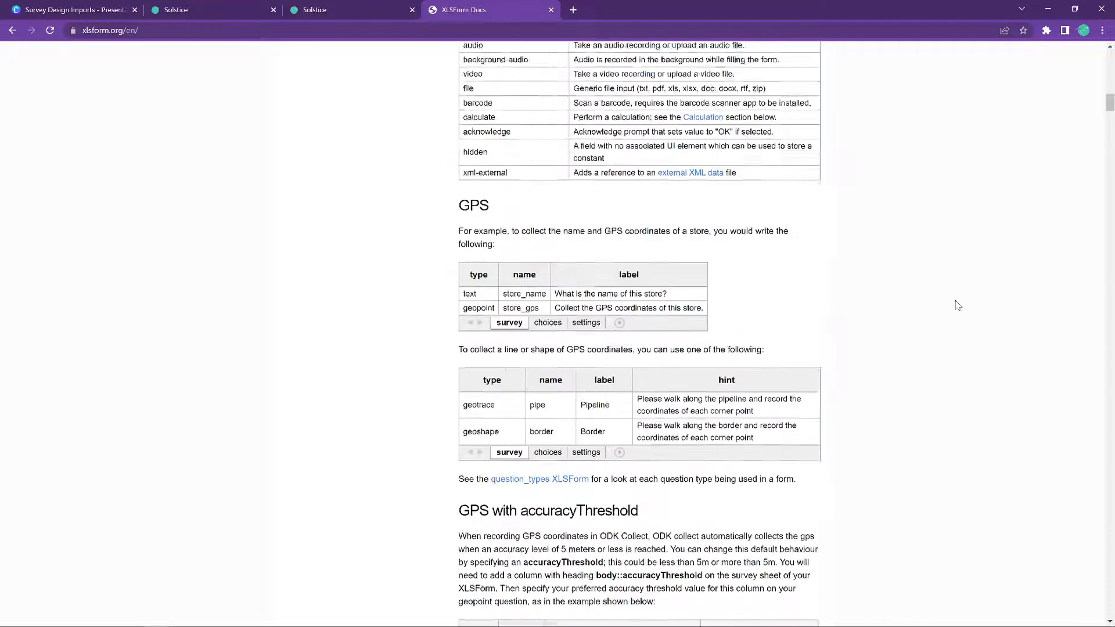
scroll(up, 3)
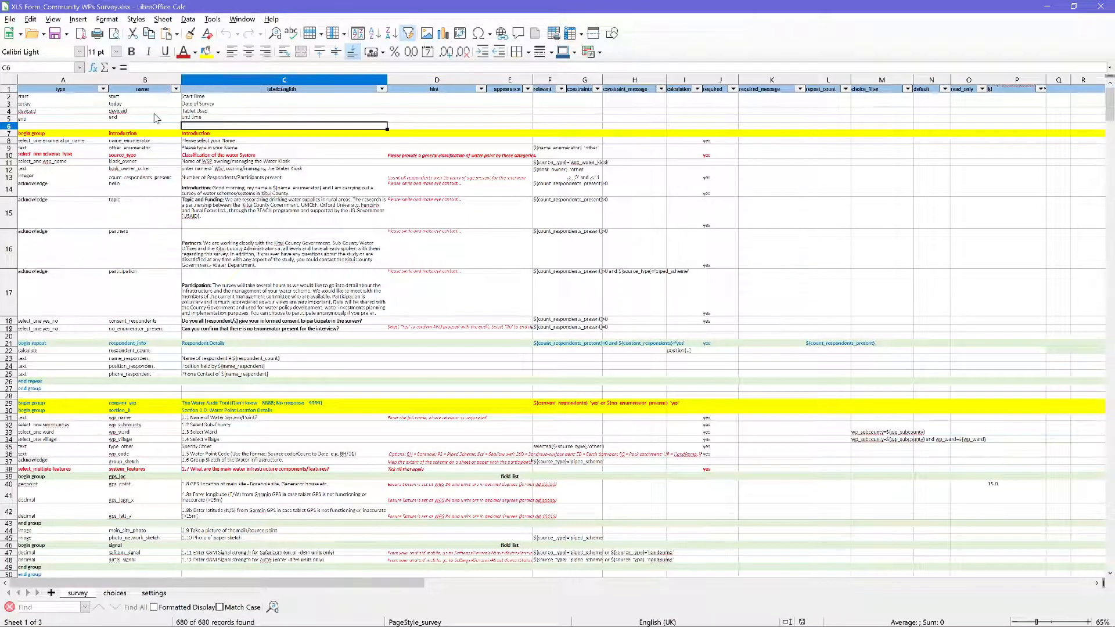
Inspect the Date of Survey label on the survey sheet, then switch to the choices sheet.
click(284, 103)
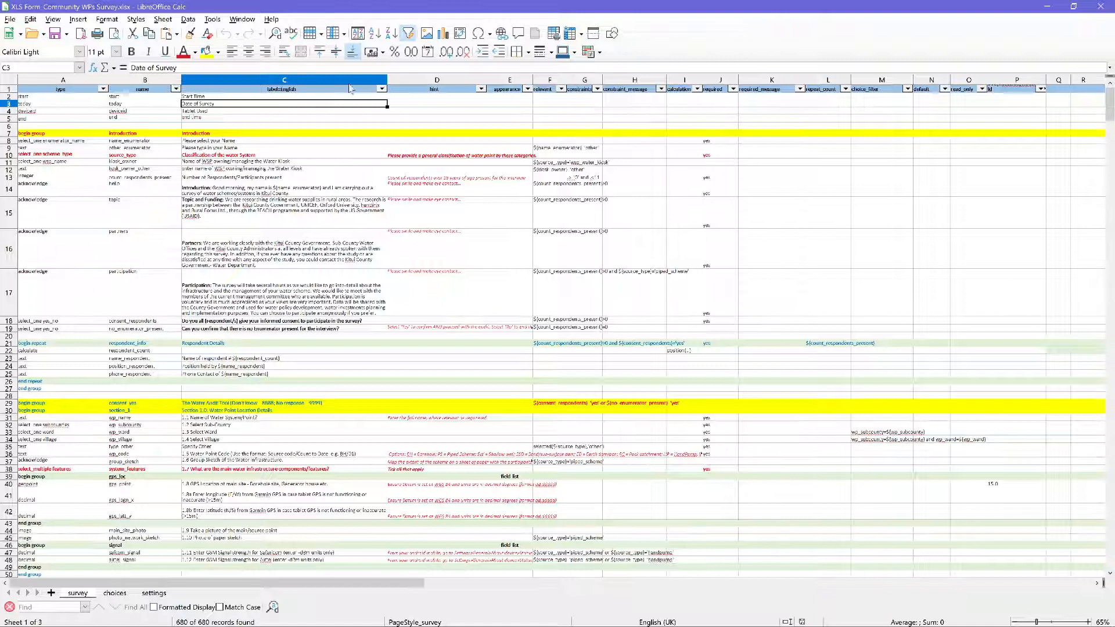
click(510, 176)
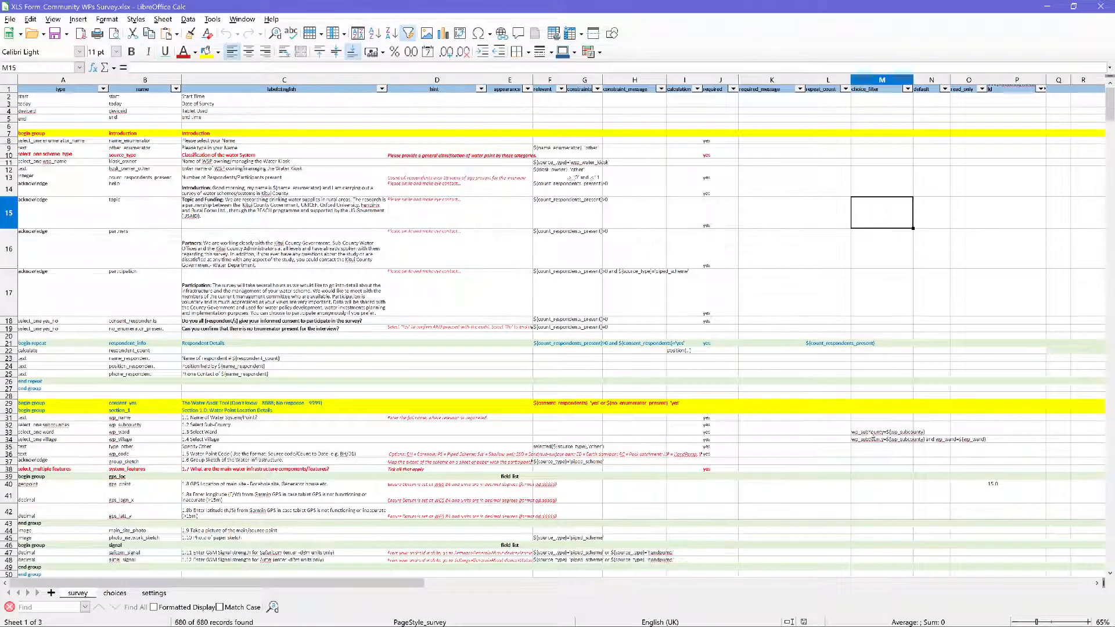
scroll(down, 3)
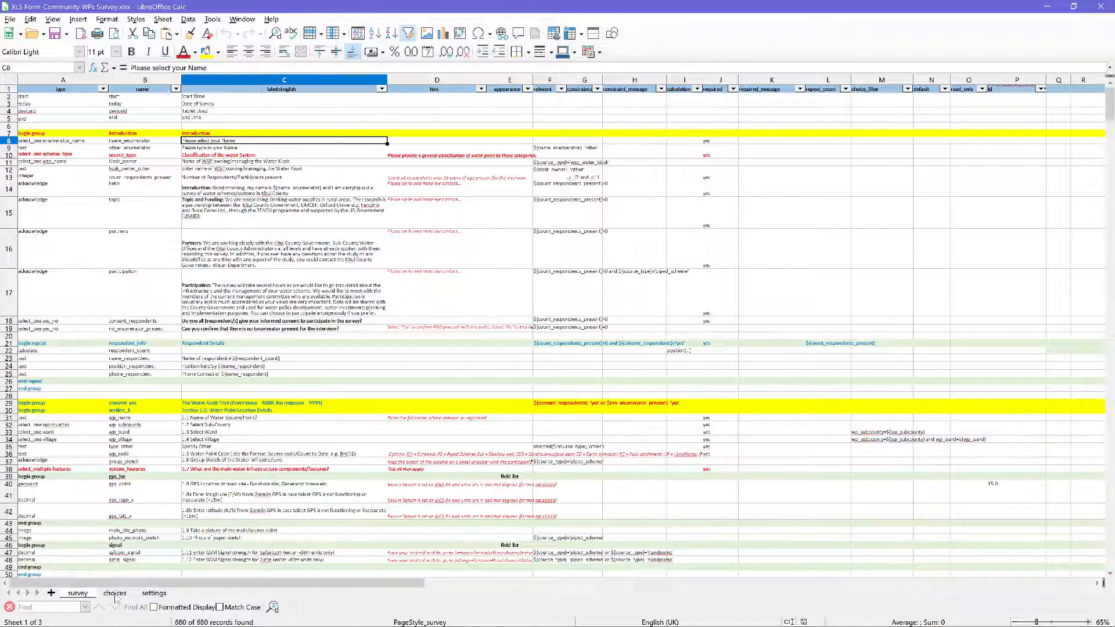
click(115, 592)
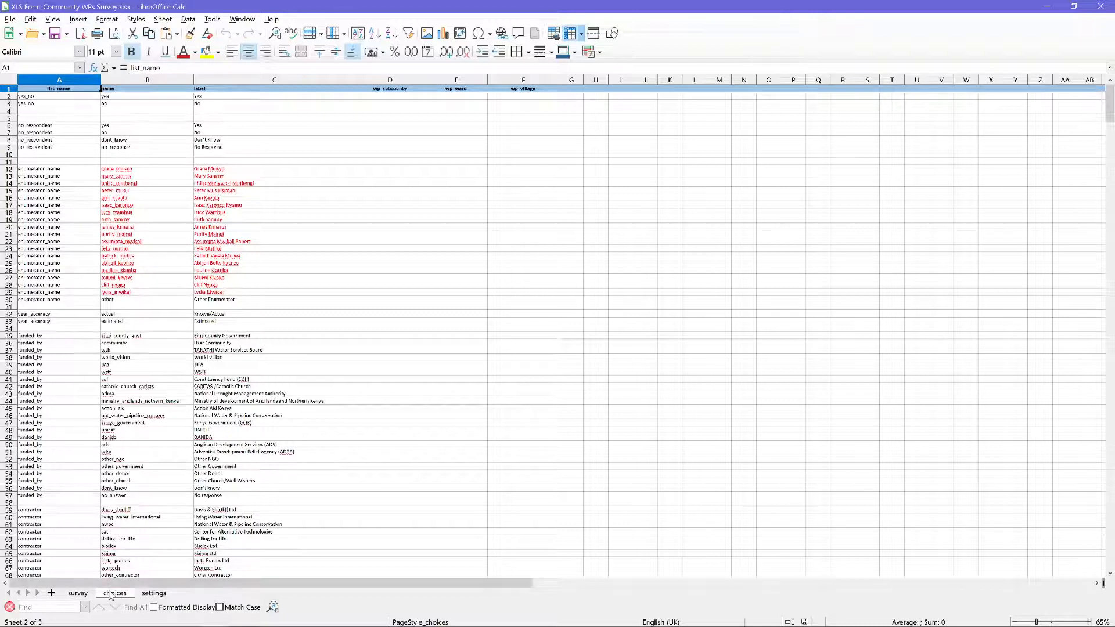
Review the enumerator_name entries and the settings sheet in Calc, then return to the XLSForm docs.
drag(58, 169, 58, 263)
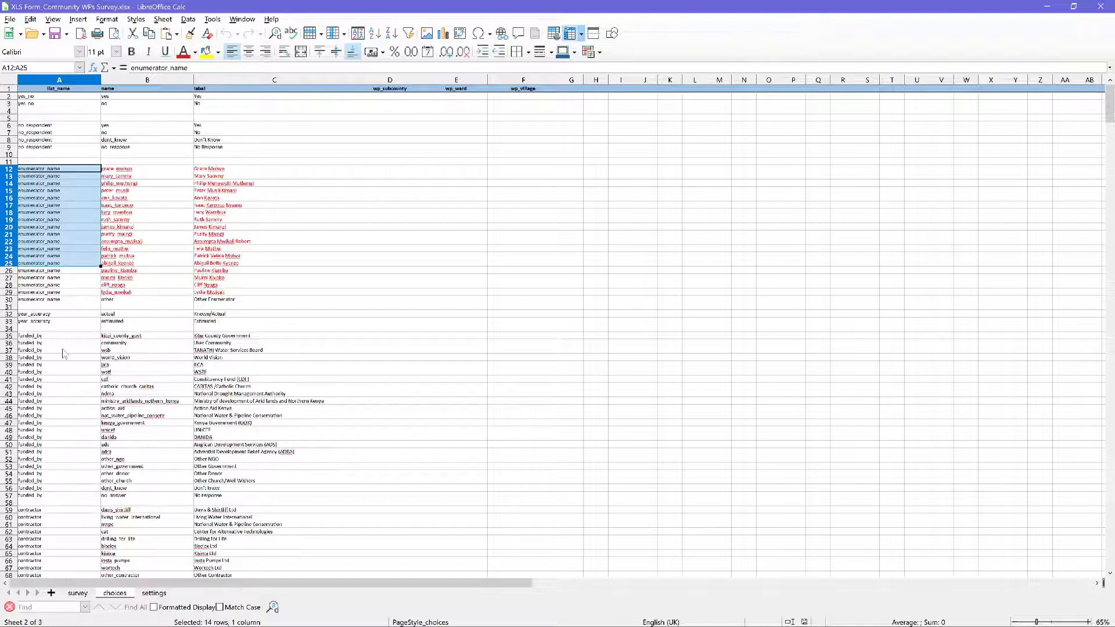
mouse_move(121, 422)
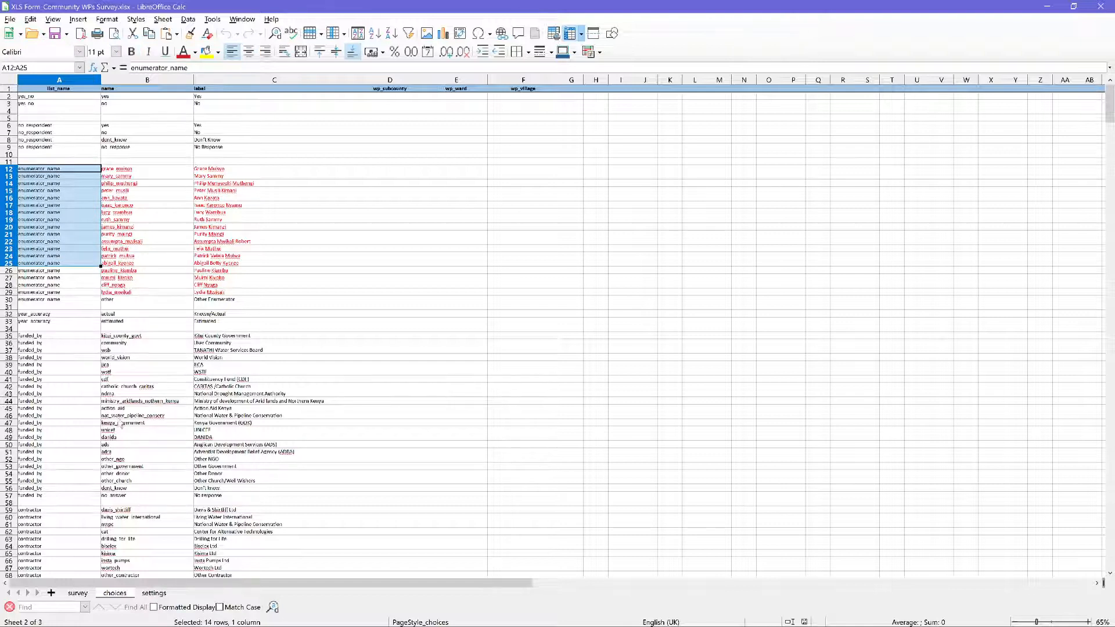
click(153, 592)
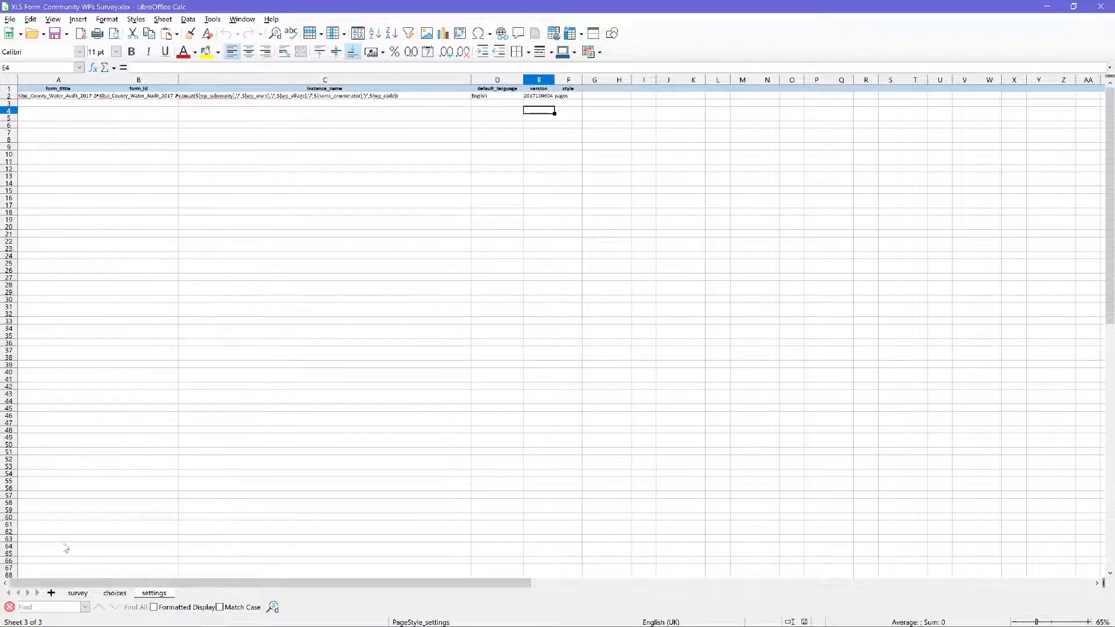
click(77, 593)
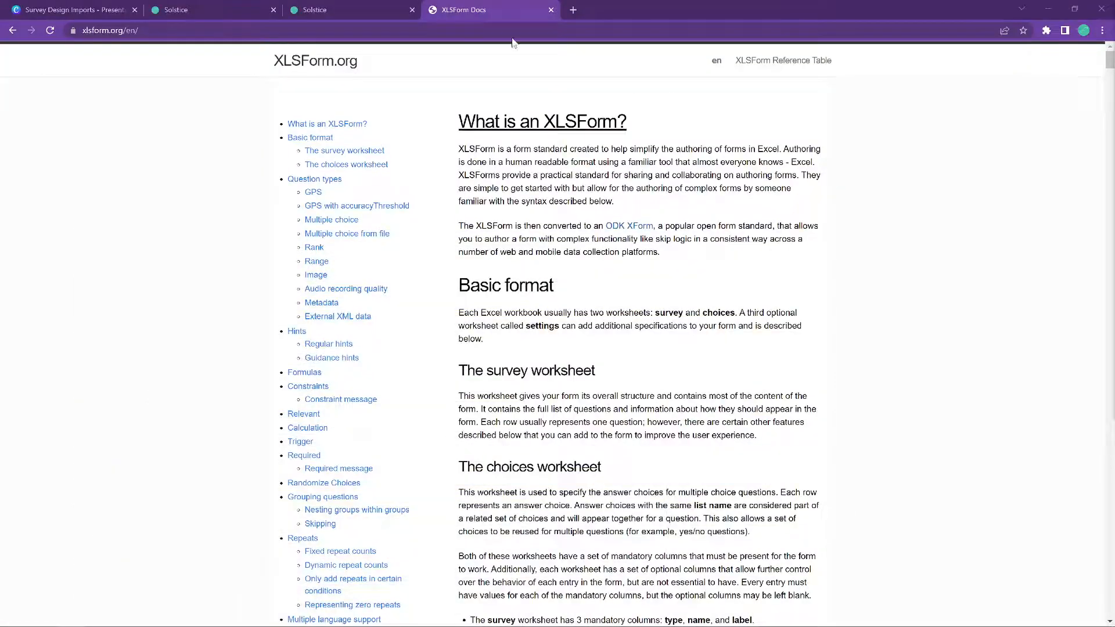
Load the Water Audit XLSForm workbook into Solstice's XLSForm Importer drop zone.
click(348, 9)
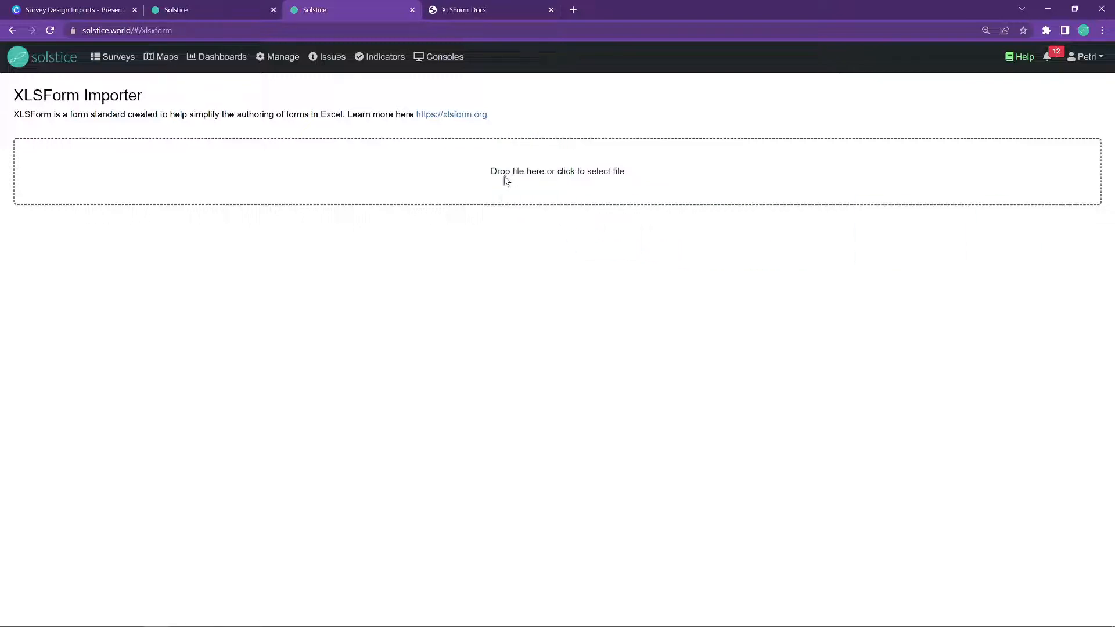
click(556, 170)
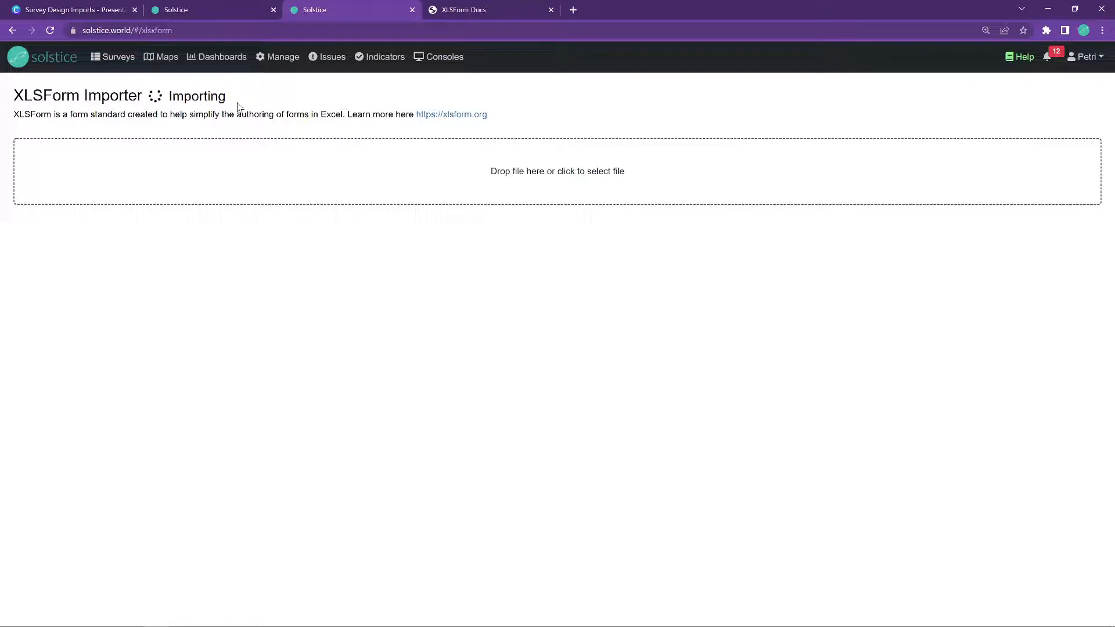
mouse_move(256, 220)
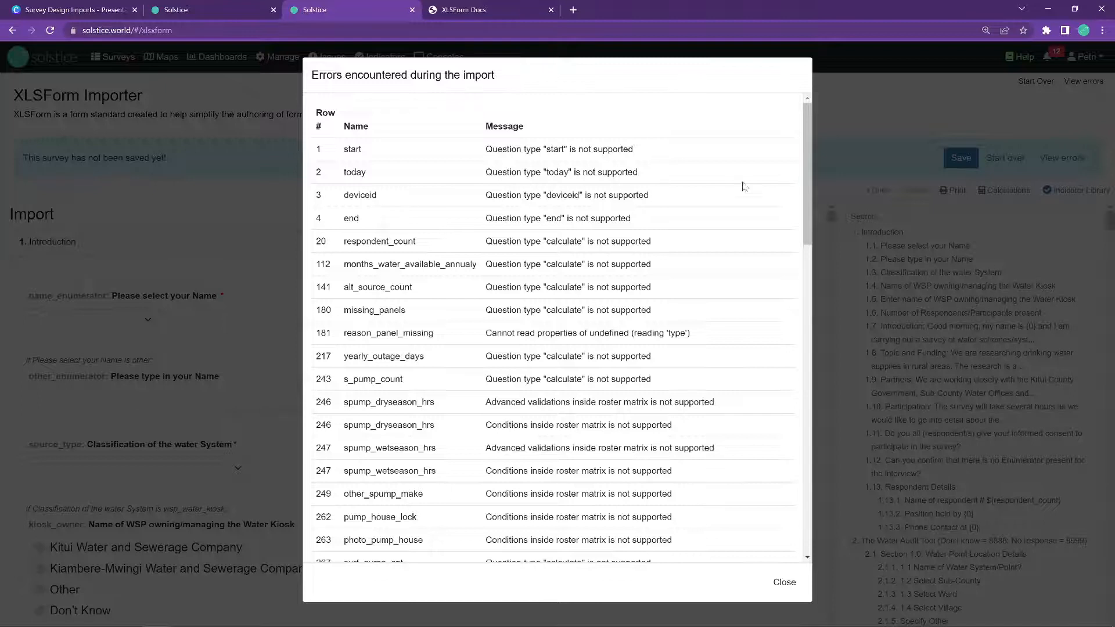
mouse_move(428, 142)
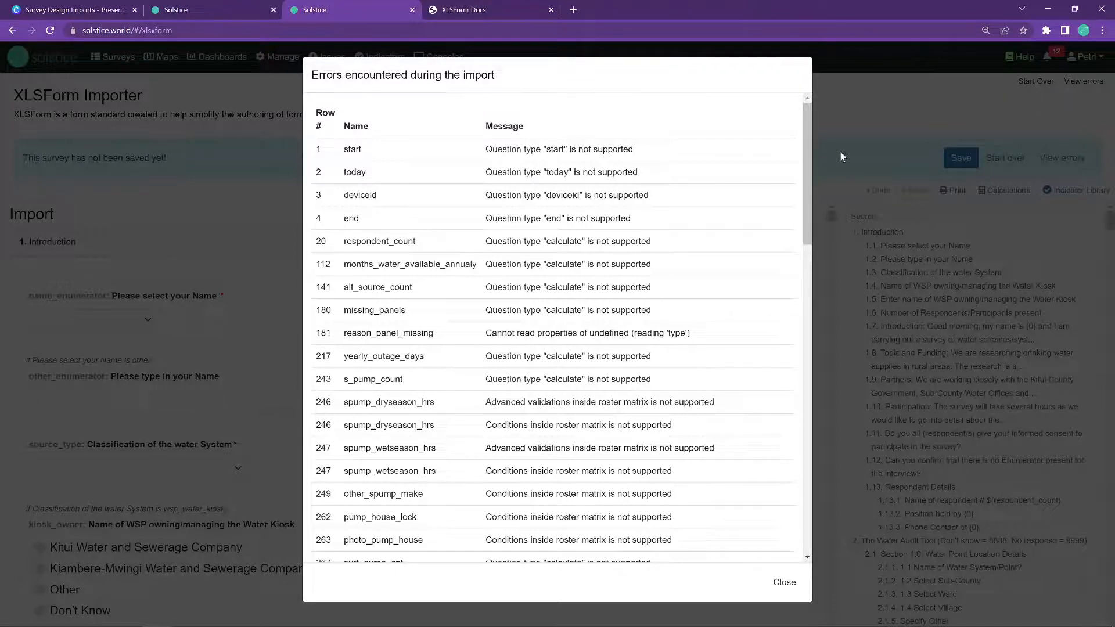
Read through the import errors on unsupported calculate types and roster conditions, then dismiss the list.
scroll(down, 3)
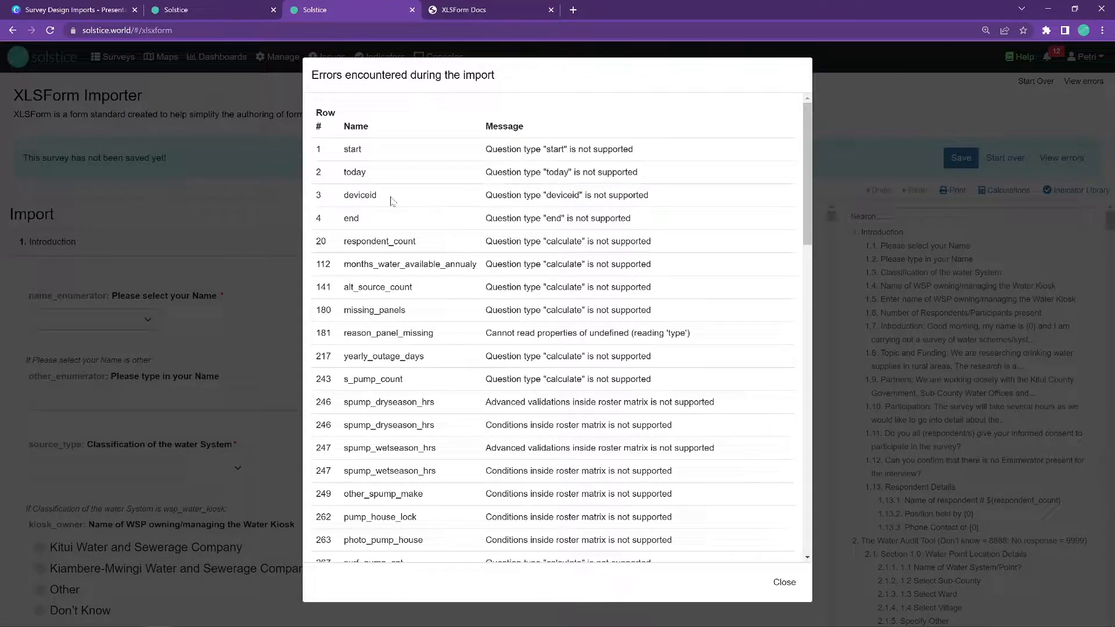
double_click(377, 287)
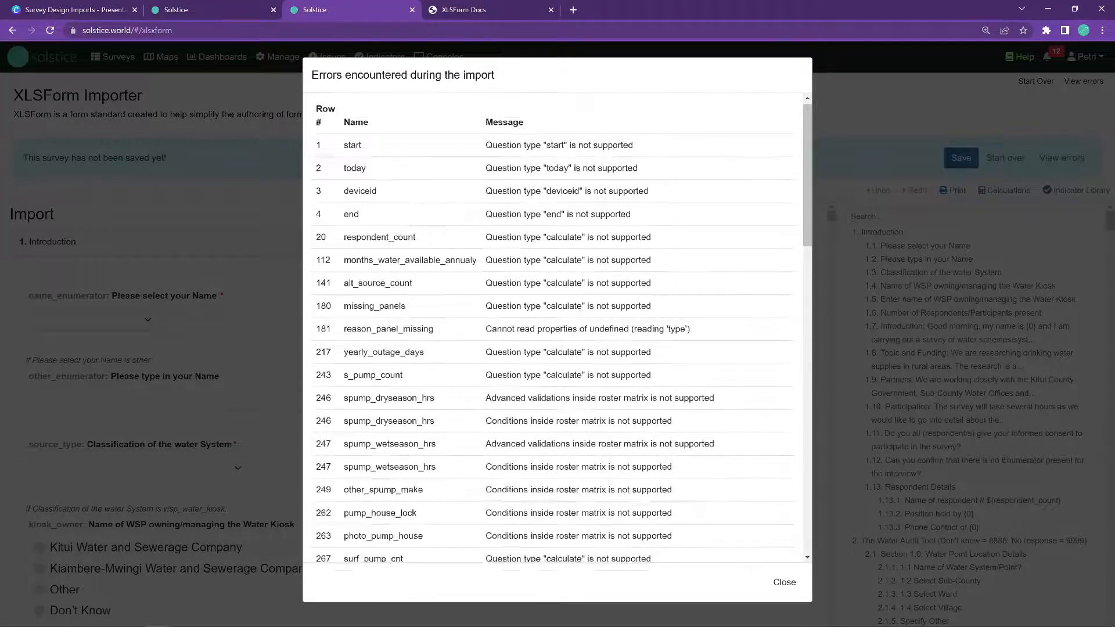
scroll(down, 3)
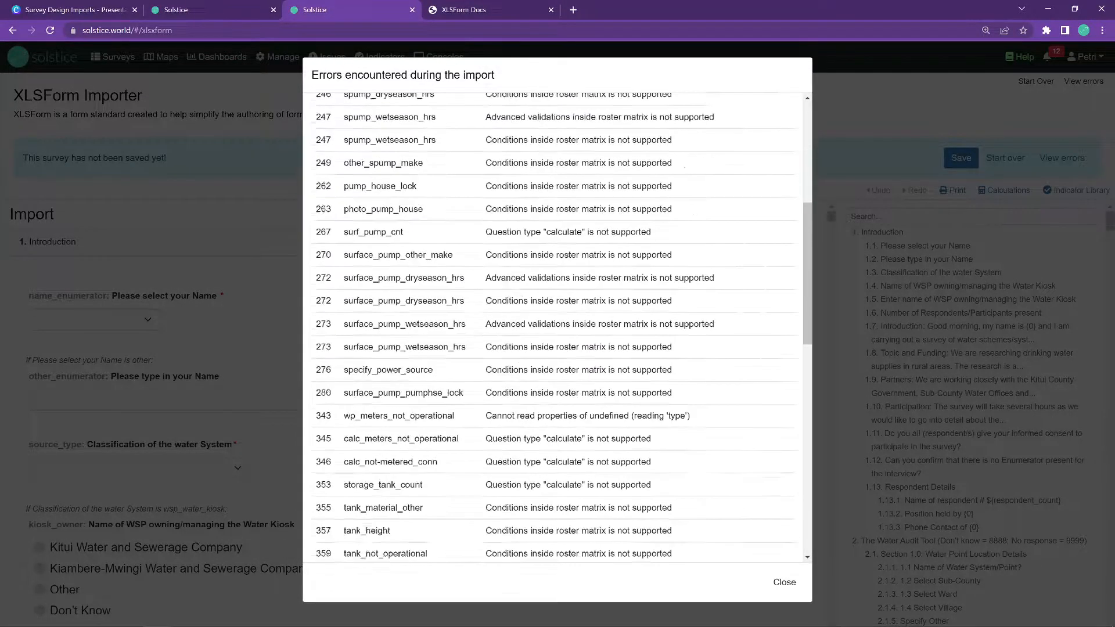
scroll(down, 3)
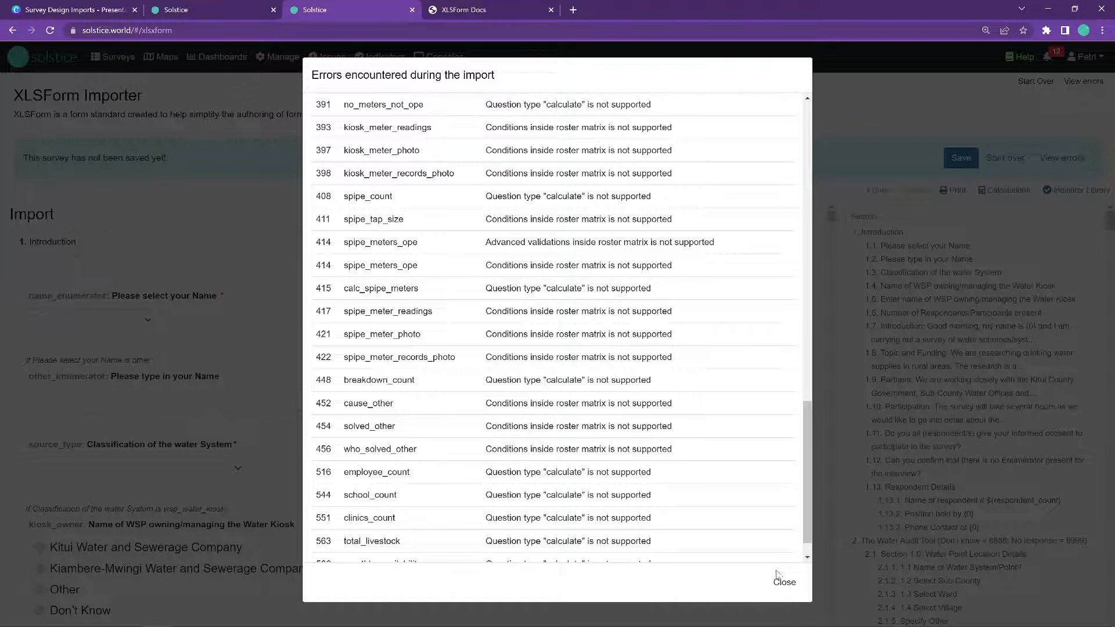
click(784, 582)
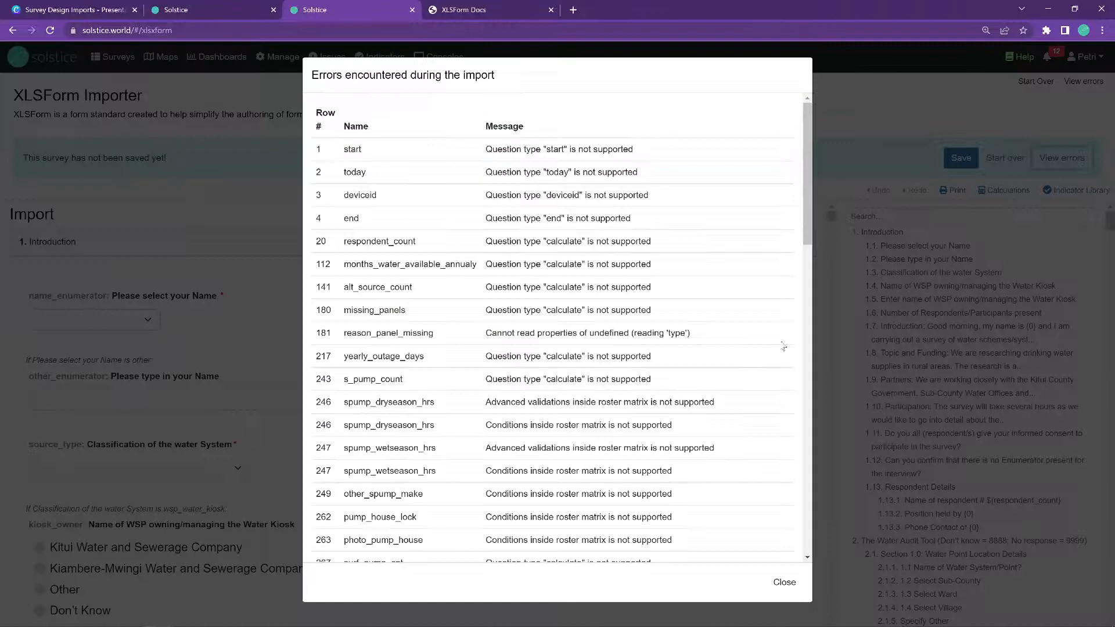
click(783, 581)
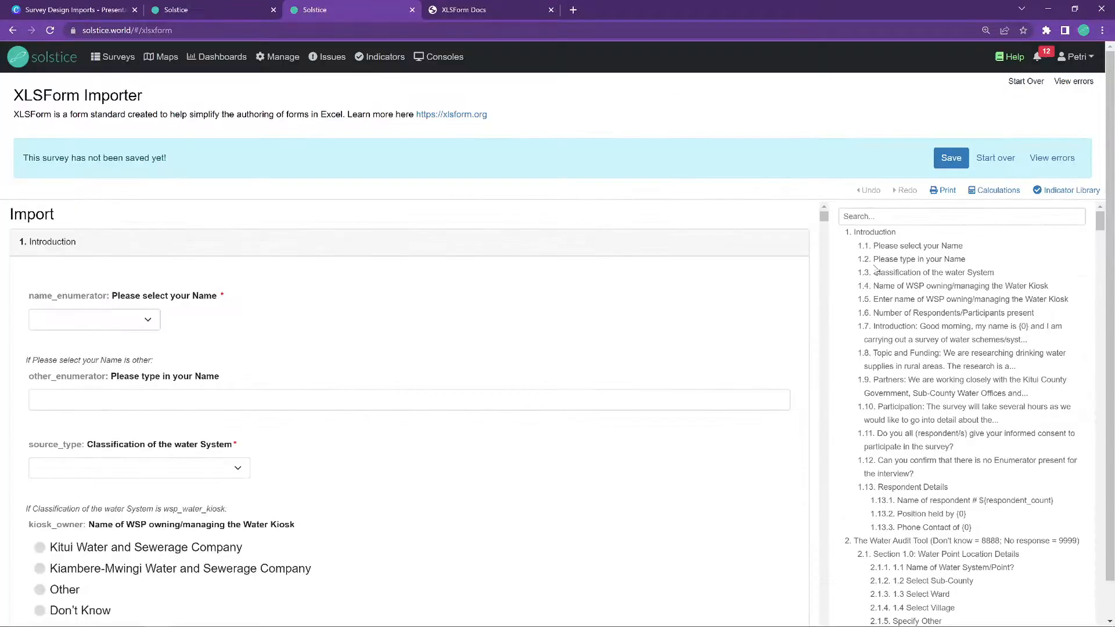
scroll(down, 3)
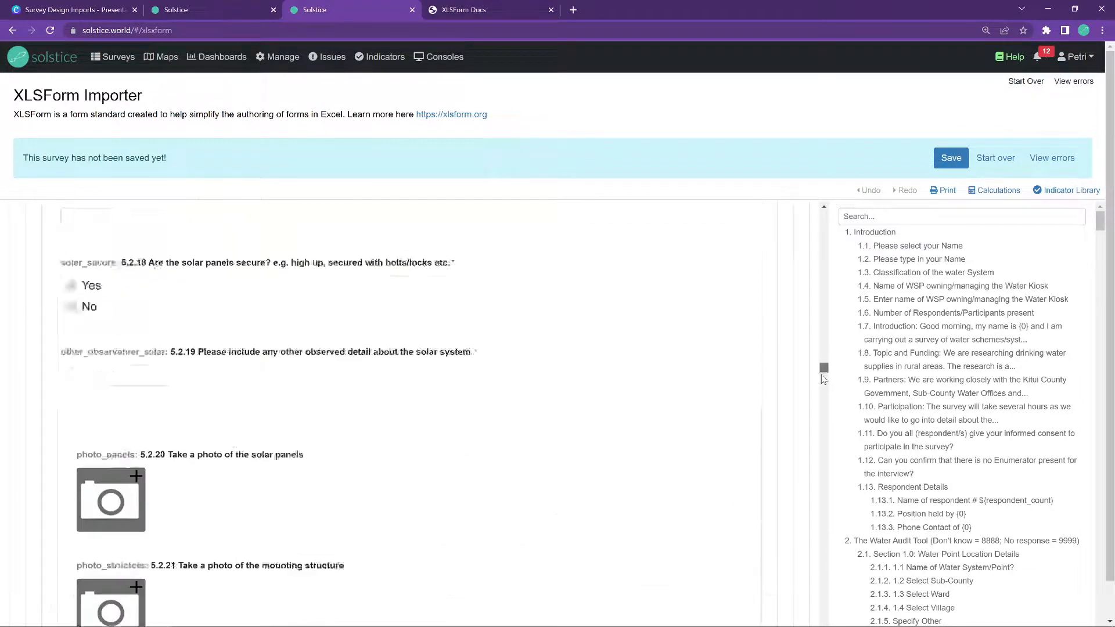
scroll(down, 3)
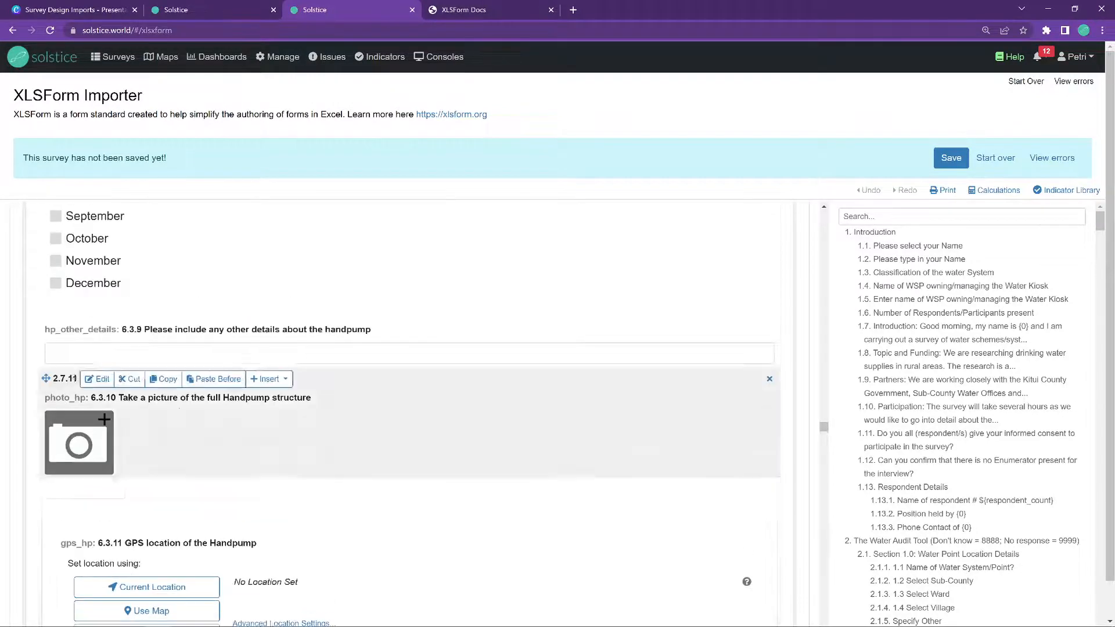
scroll(down, 3)
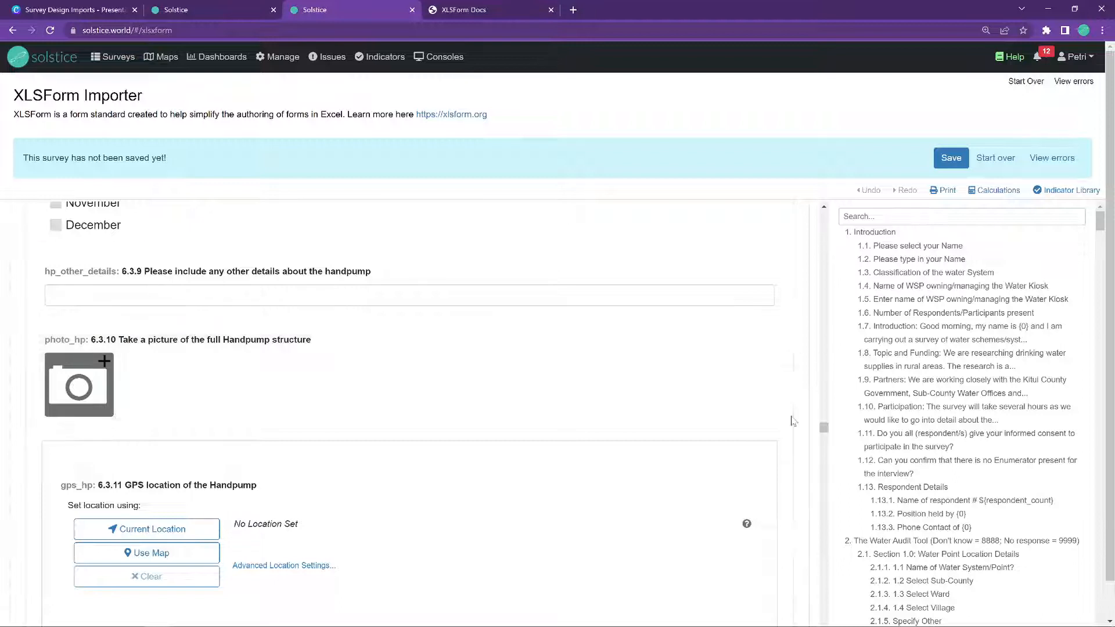
scroll(down, 3)
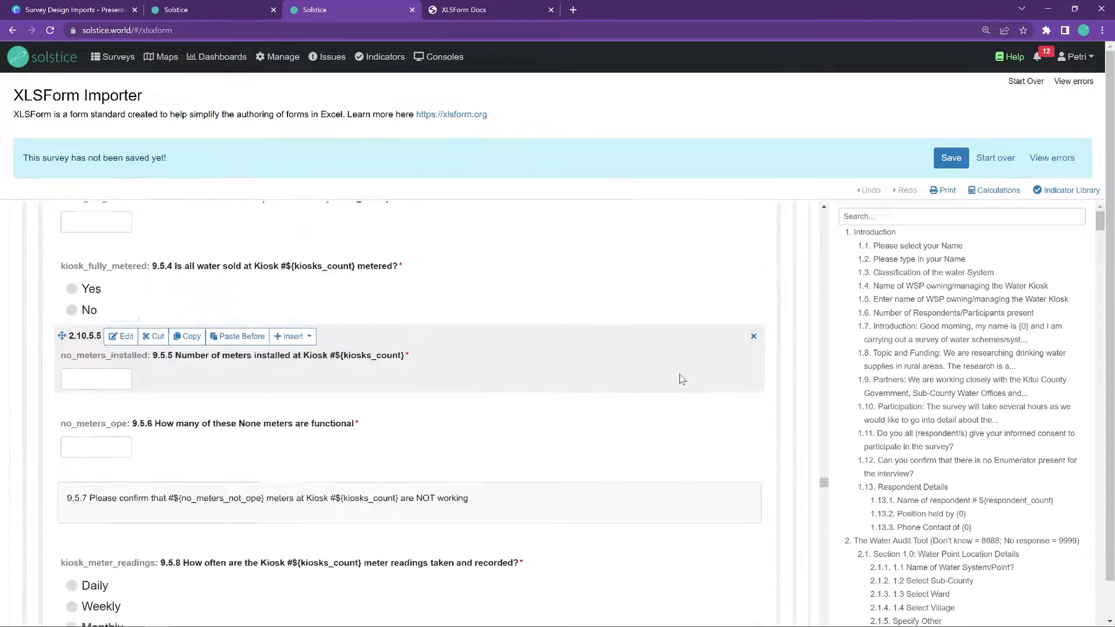
scroll(down, 3)
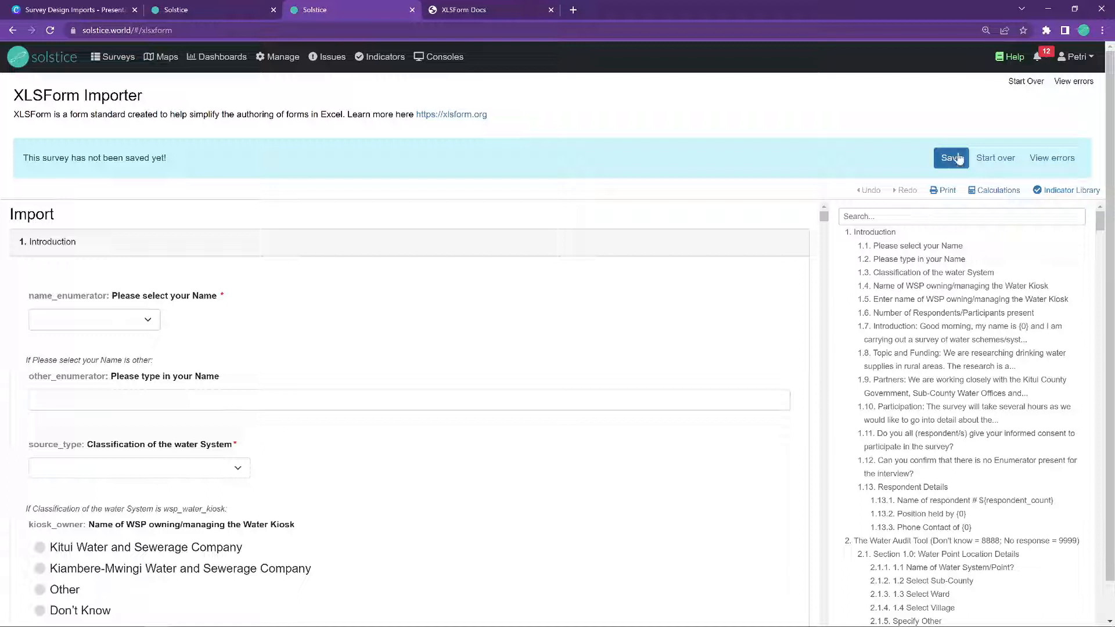
mouse_move(209, 106)
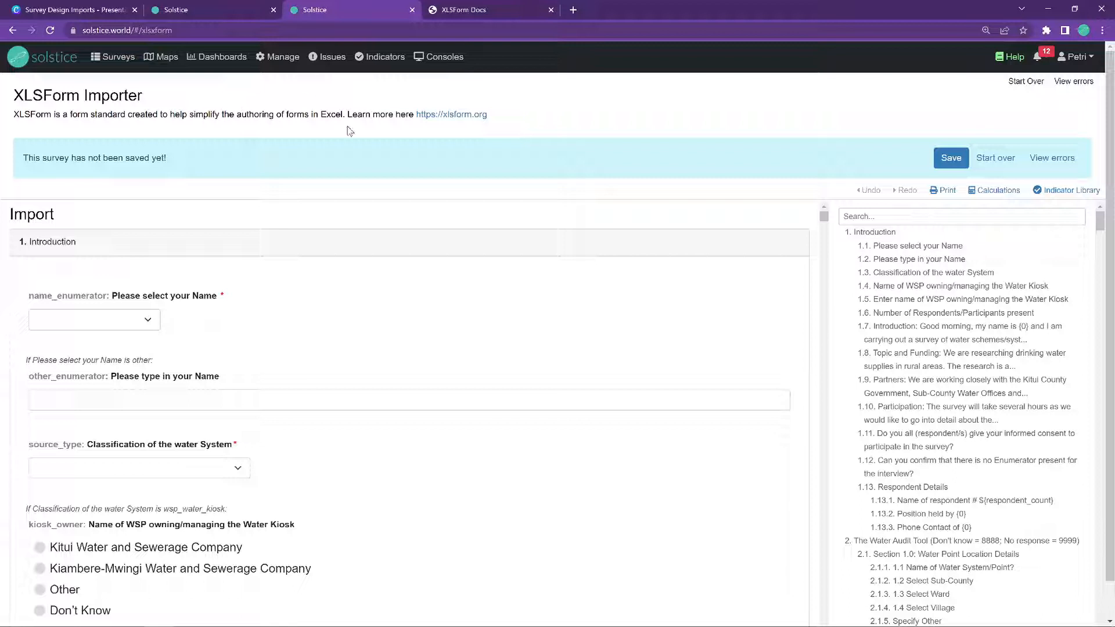
mouse_move(613, 133)
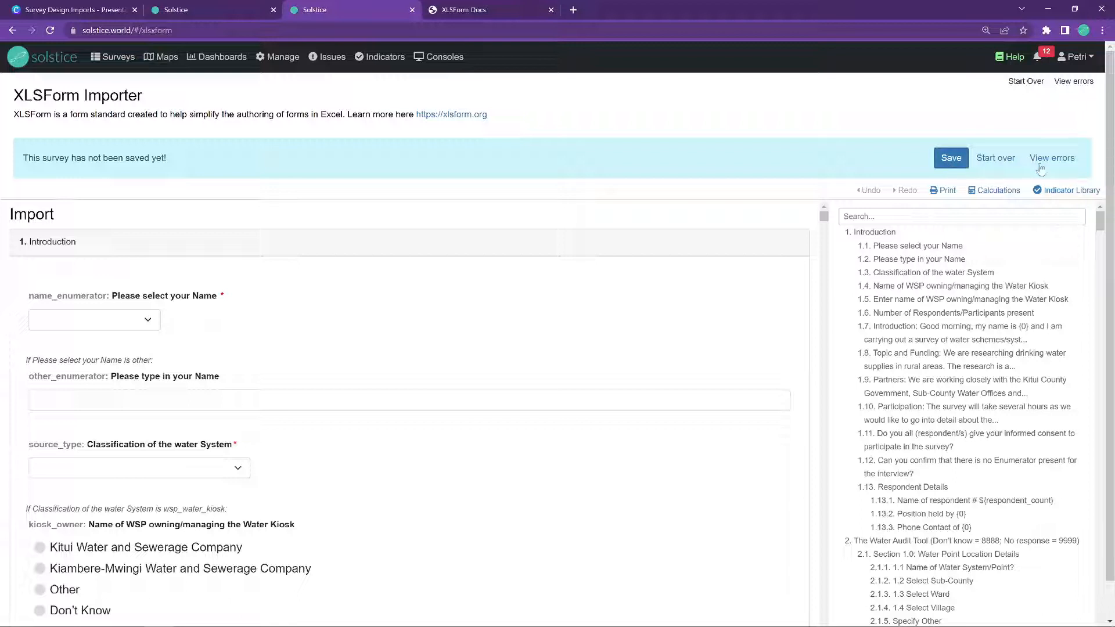
mouse_move(951, 158)
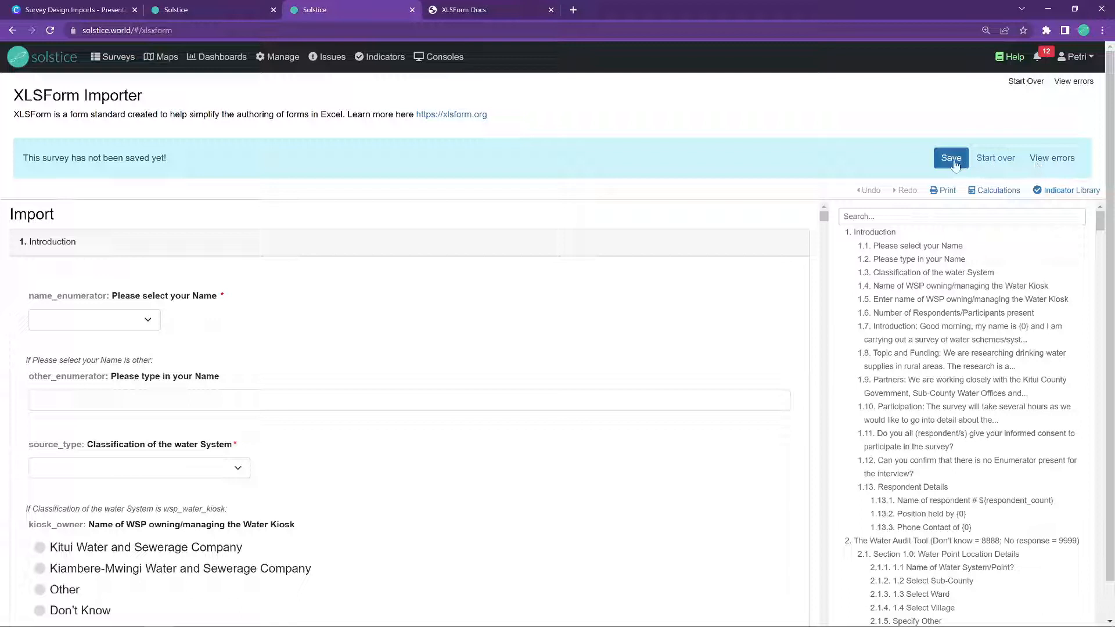
Save the imported Water Audit survey as the Import design, then return to the Canva recap slides.
click(951, 157)
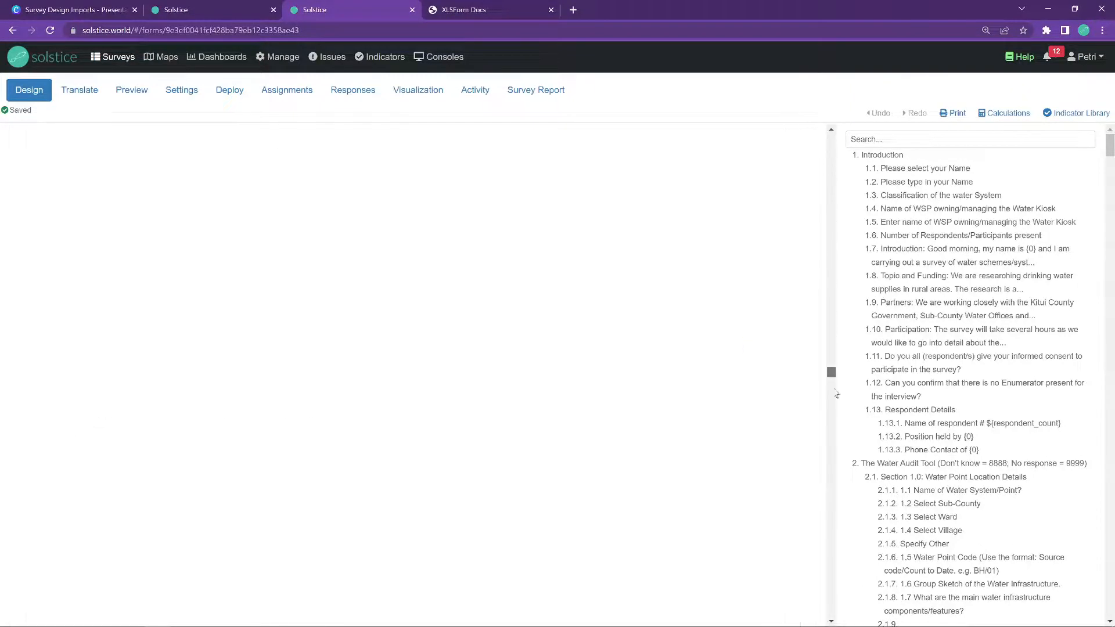
scroll(down, 3)
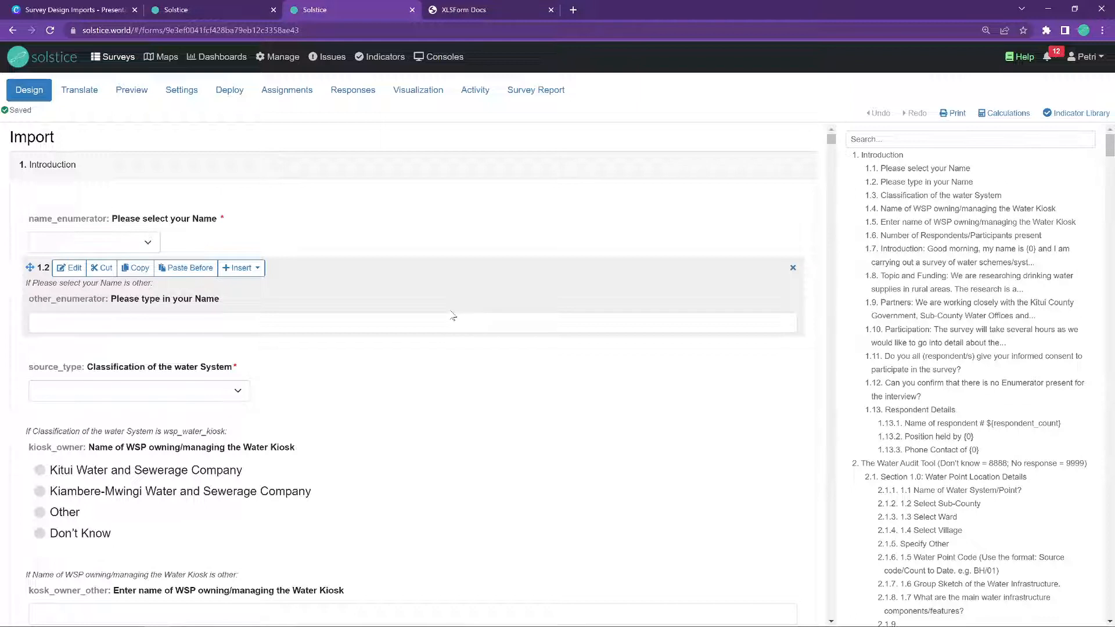
click(71, 9)
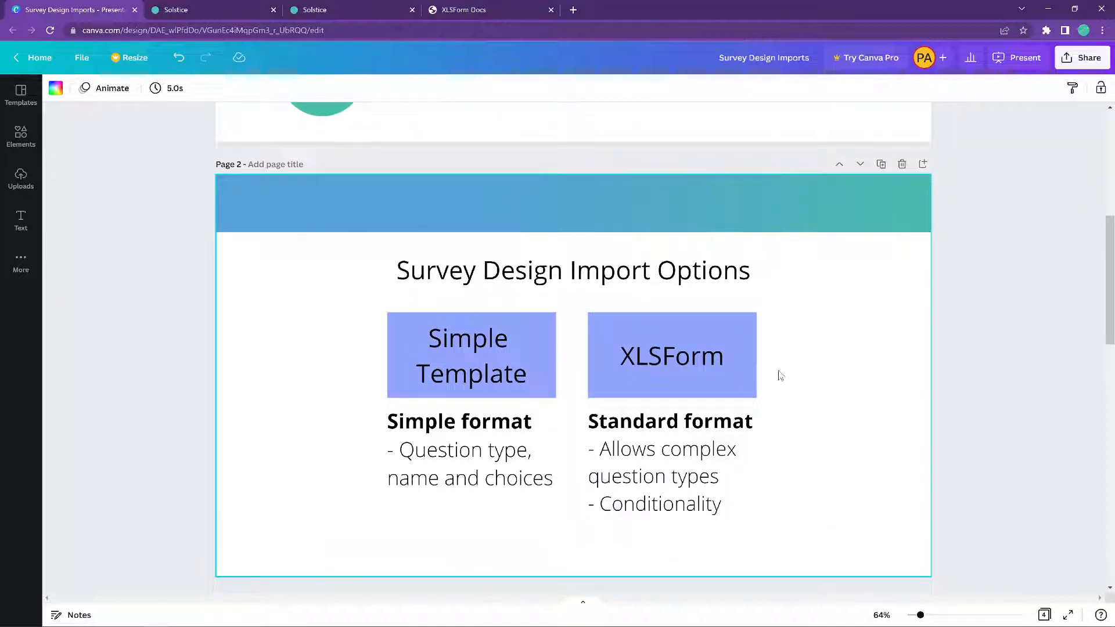
double_click(470, 356)
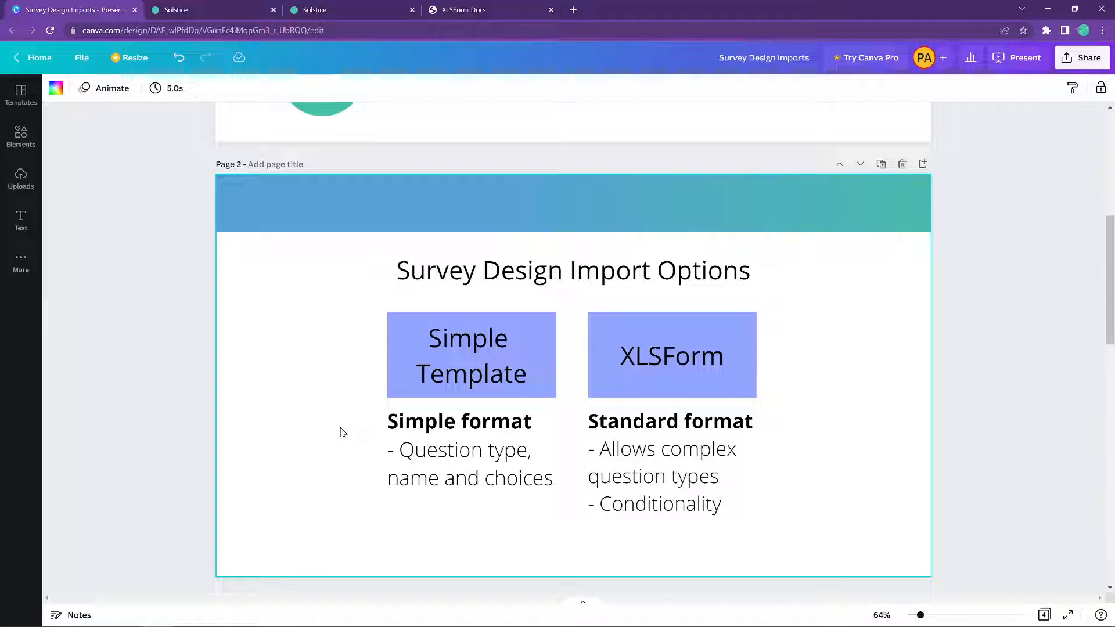
click(460, 420)
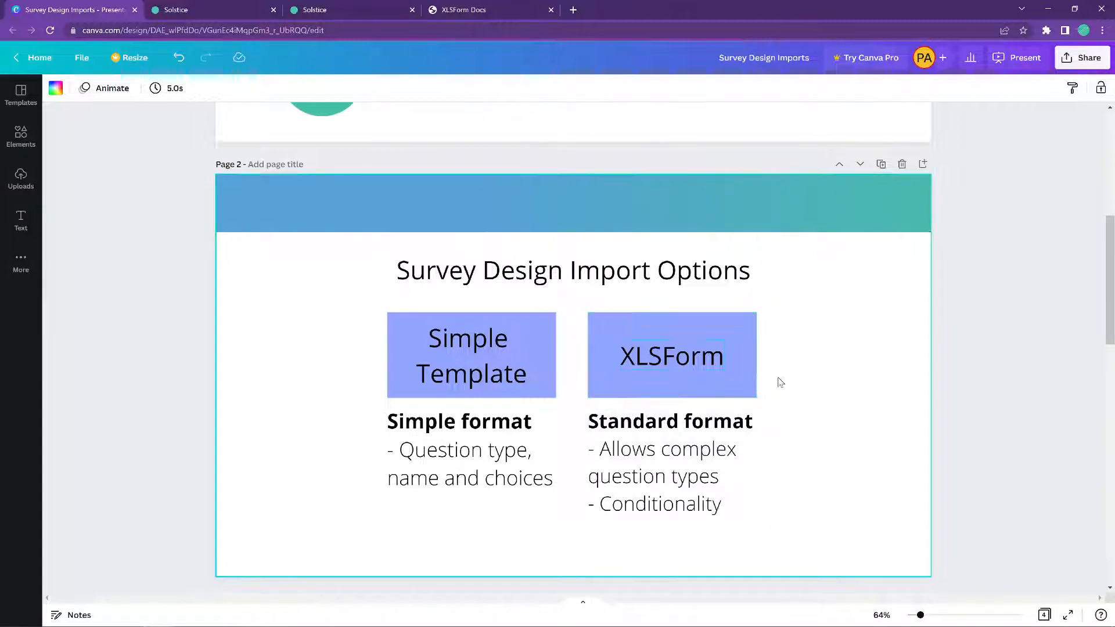
mouse_move(784, 398)
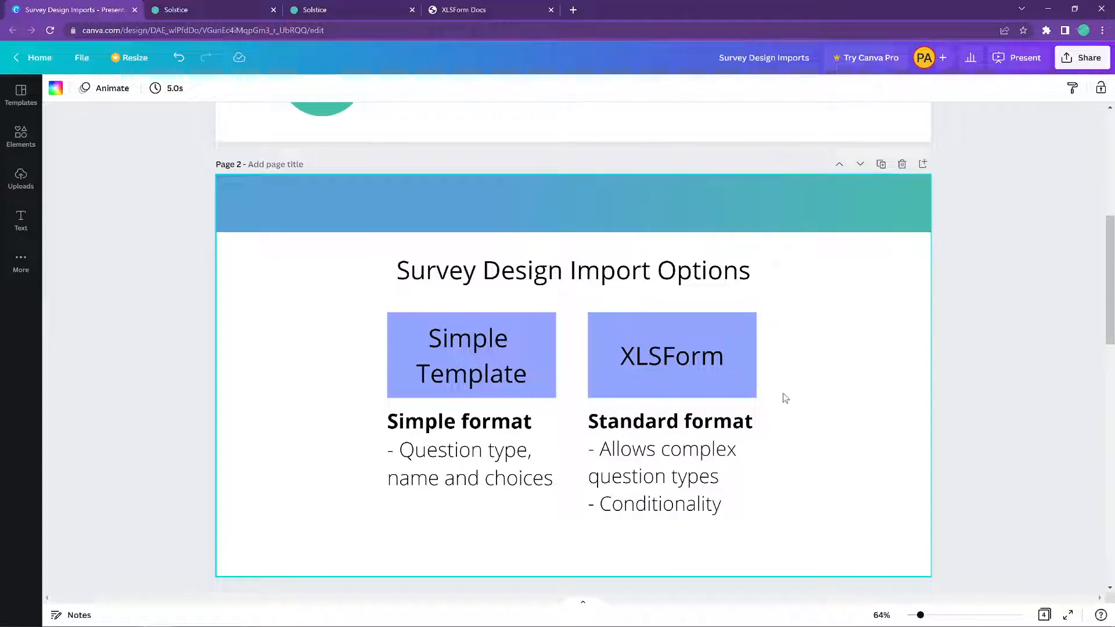
mouse_move(784, 393)
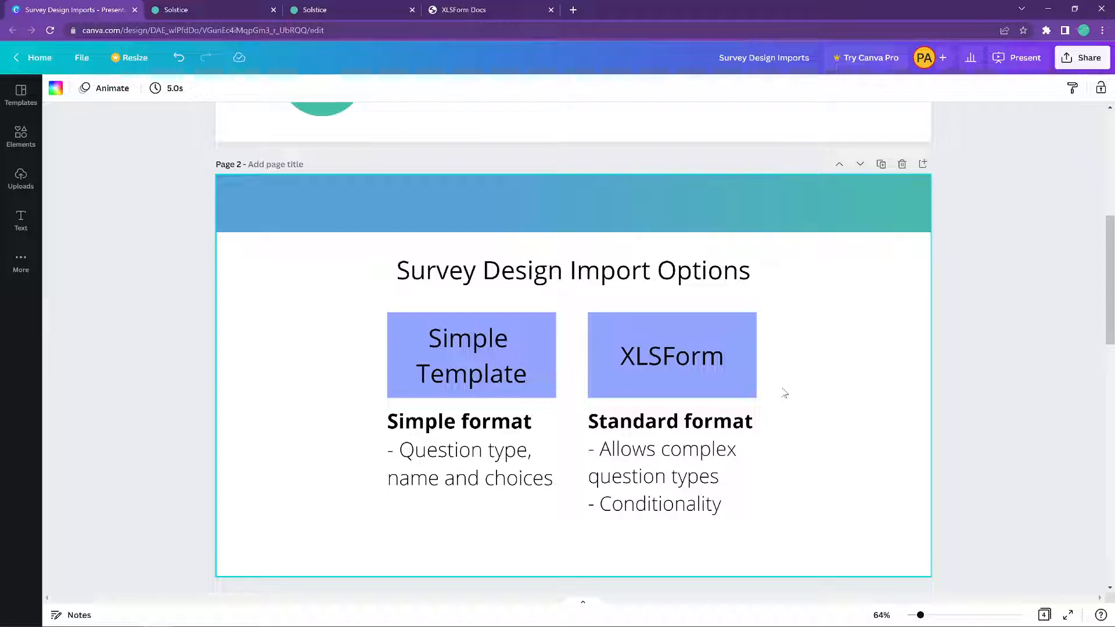
mouse_move(828, 365)
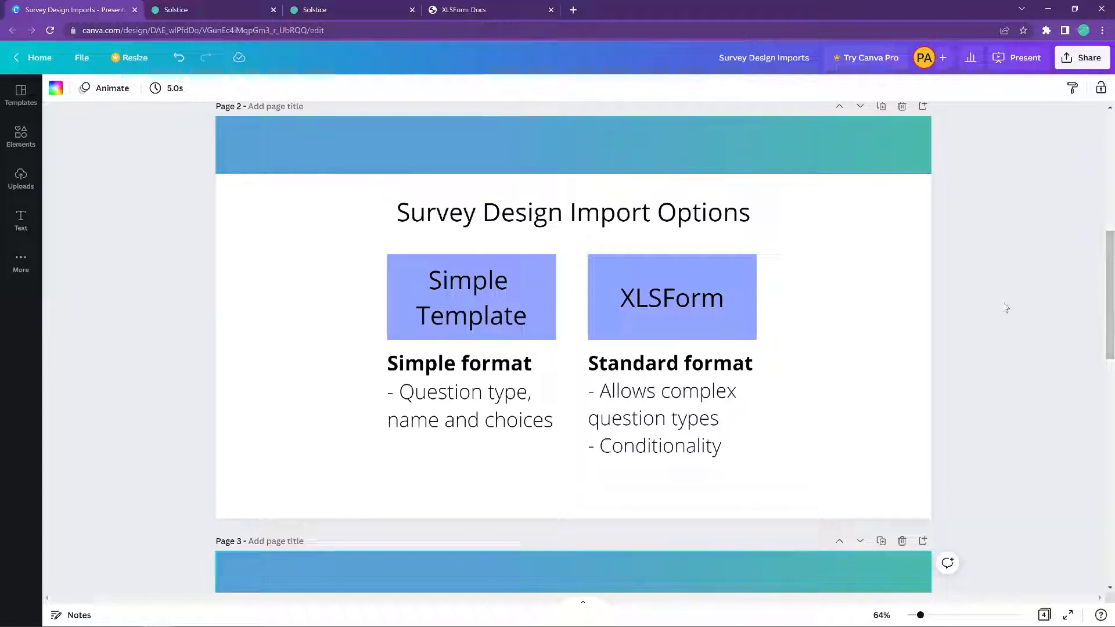
mouse_move(998, 321)
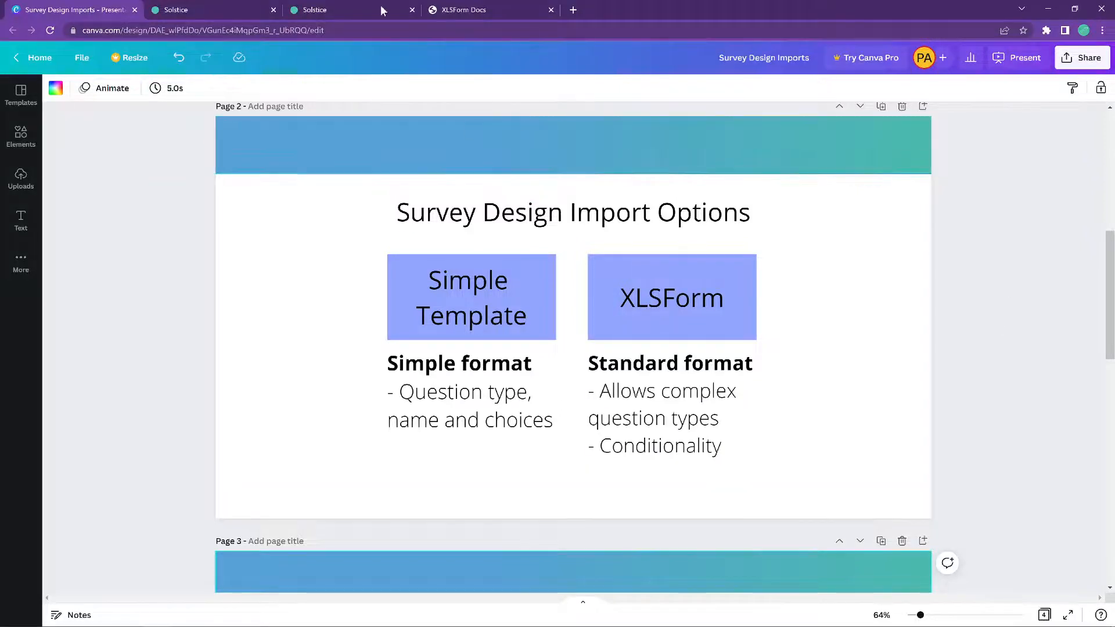
Check the Import survey's empty Responses page in Solstice, then return to the Canva comparison slide.
click(349, 9)
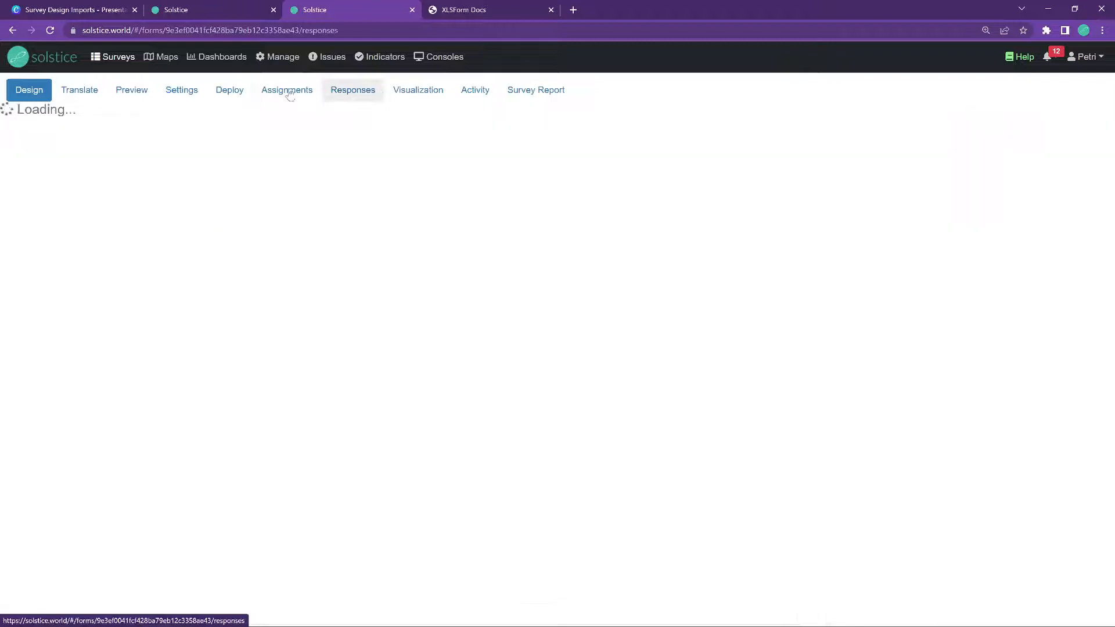
click(352, 89)
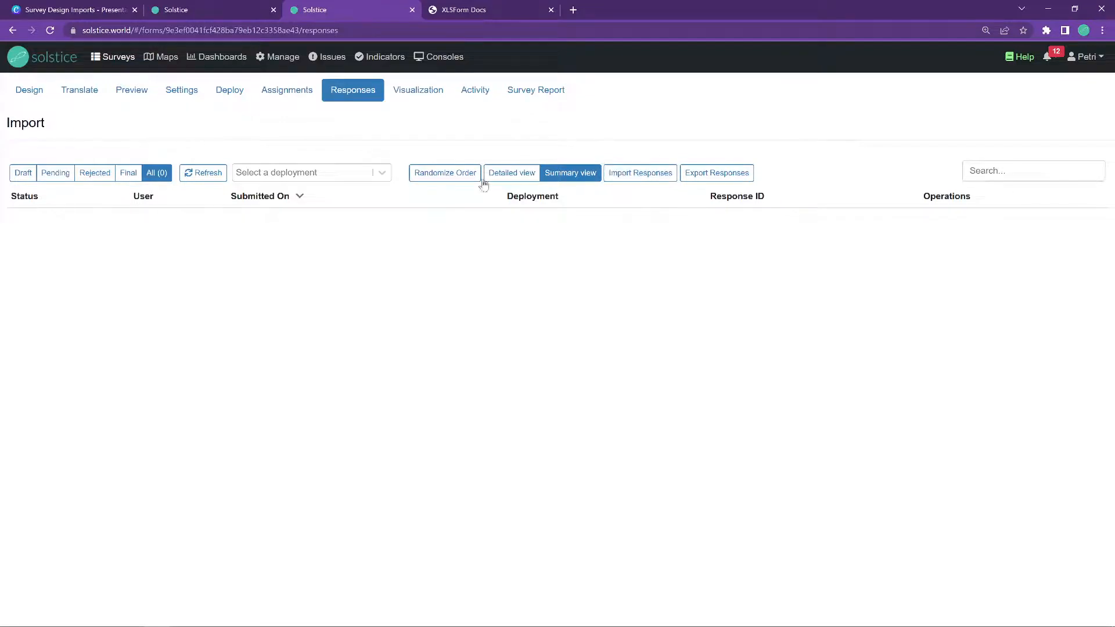
click(71, 9)
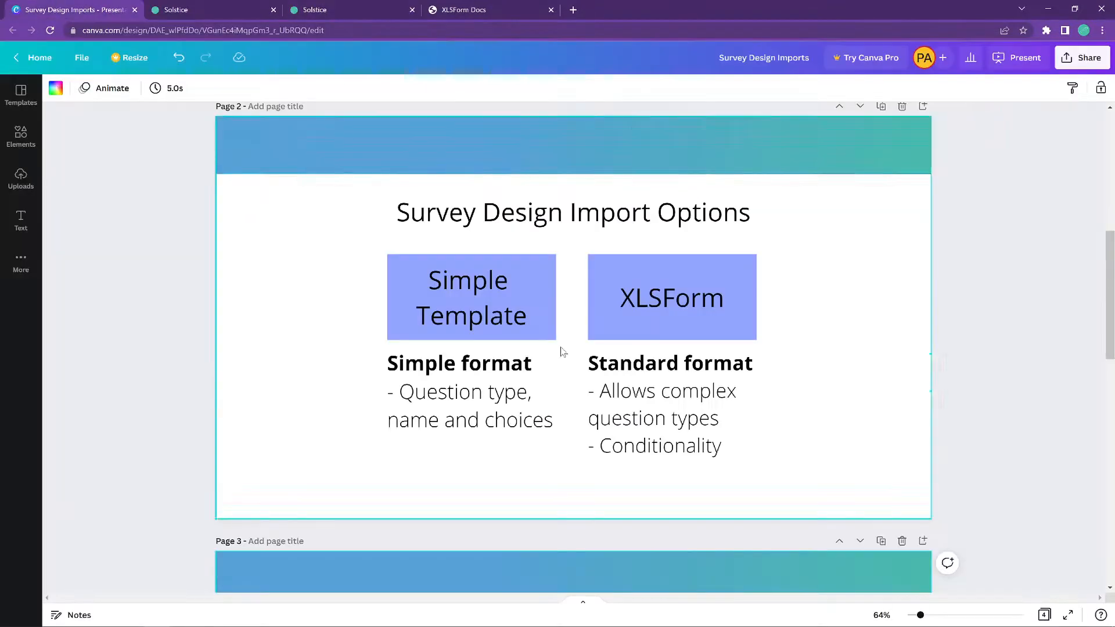
scroll(down, 3)
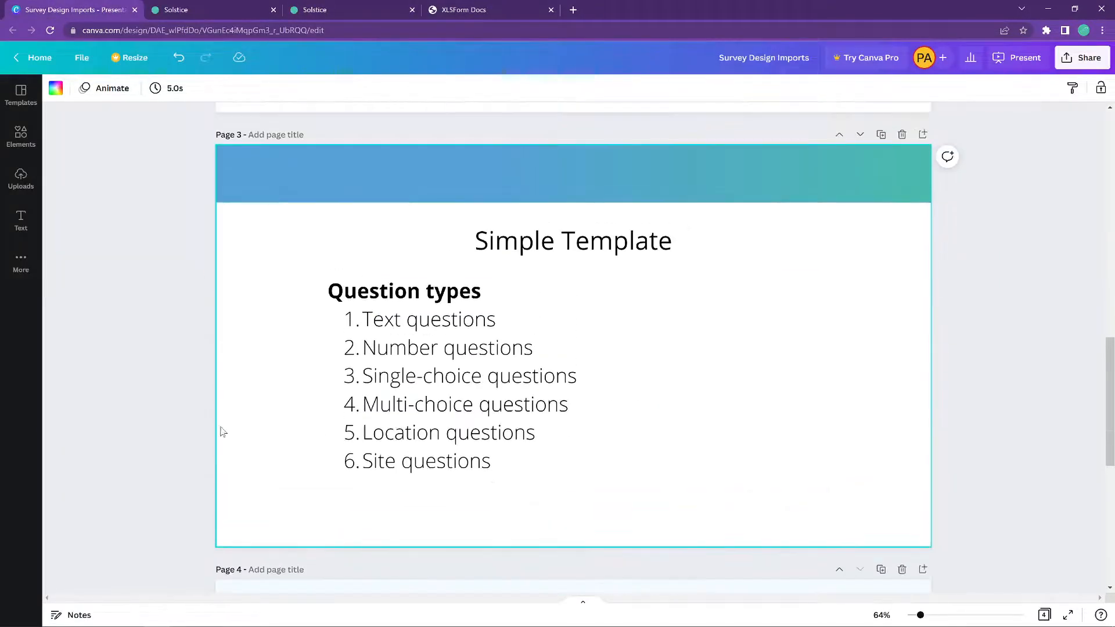
scroll(down, 3)
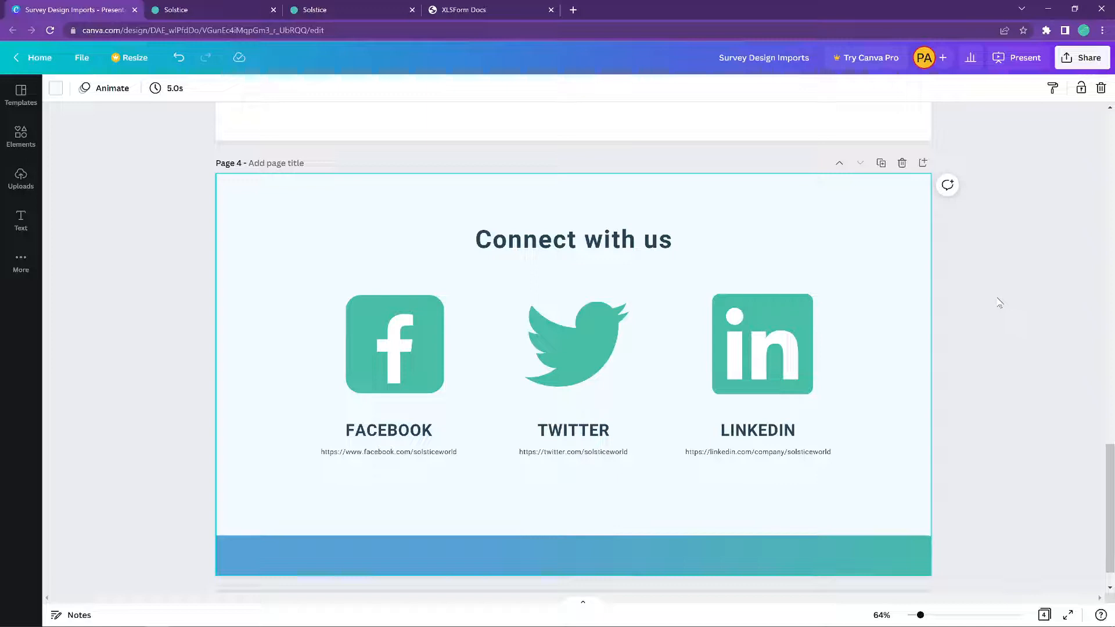
click(395, 343)
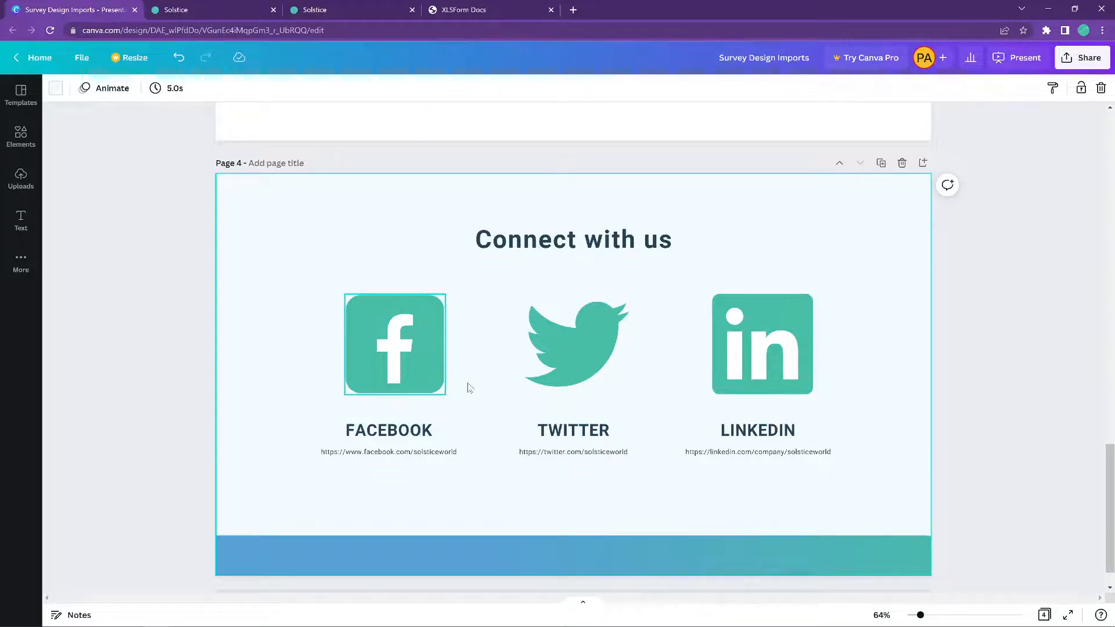
click(163, 381)
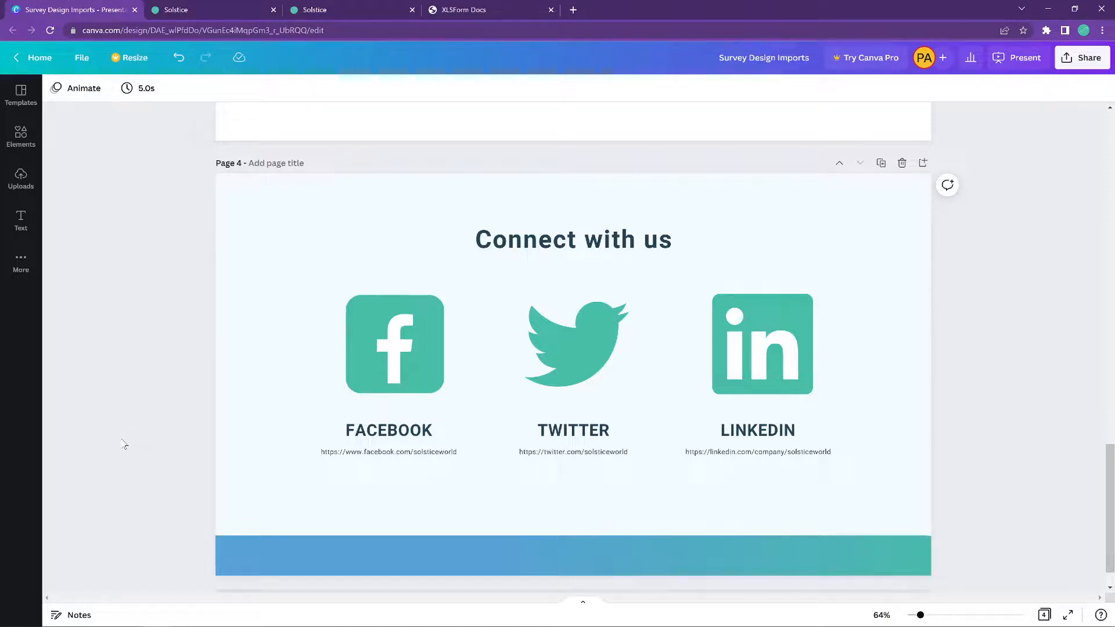
mouse_move(138, 461)
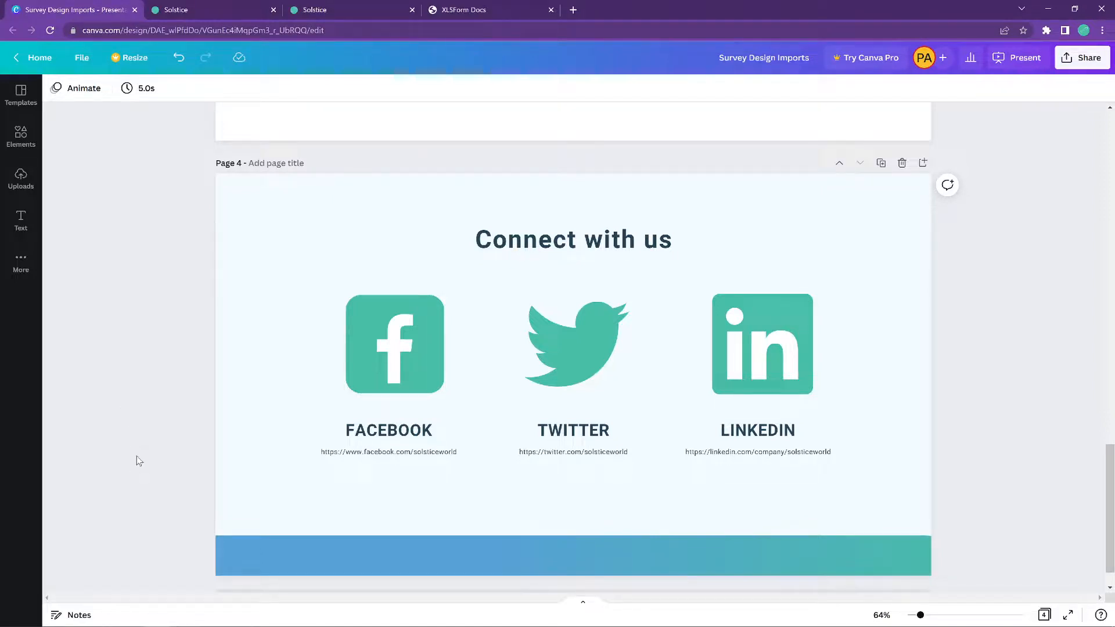